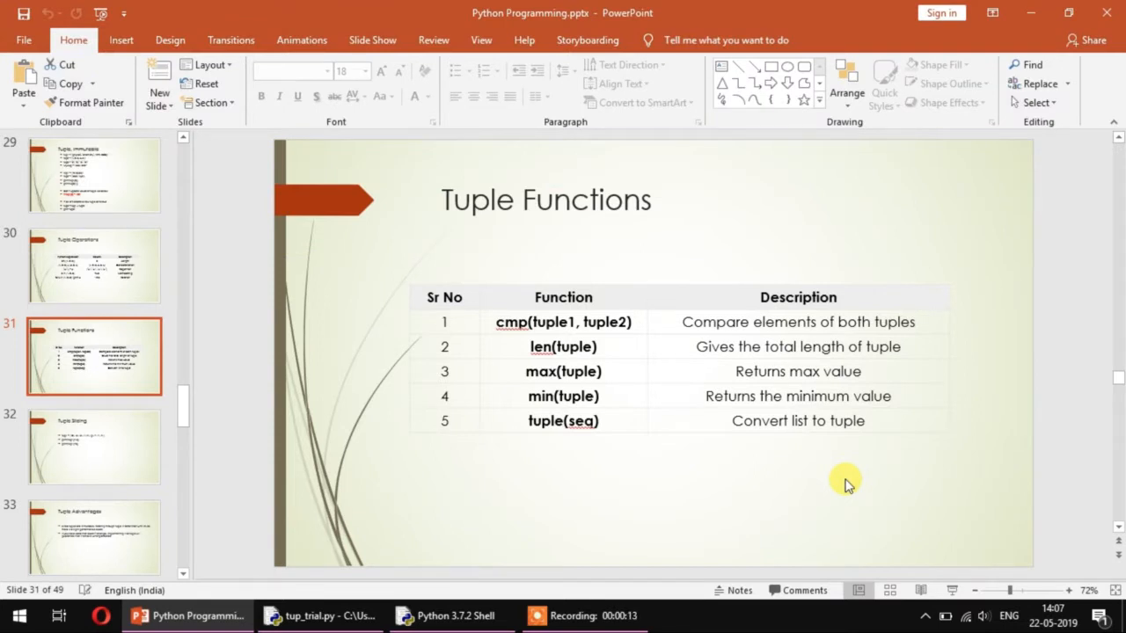
mouse_move(661, 422)
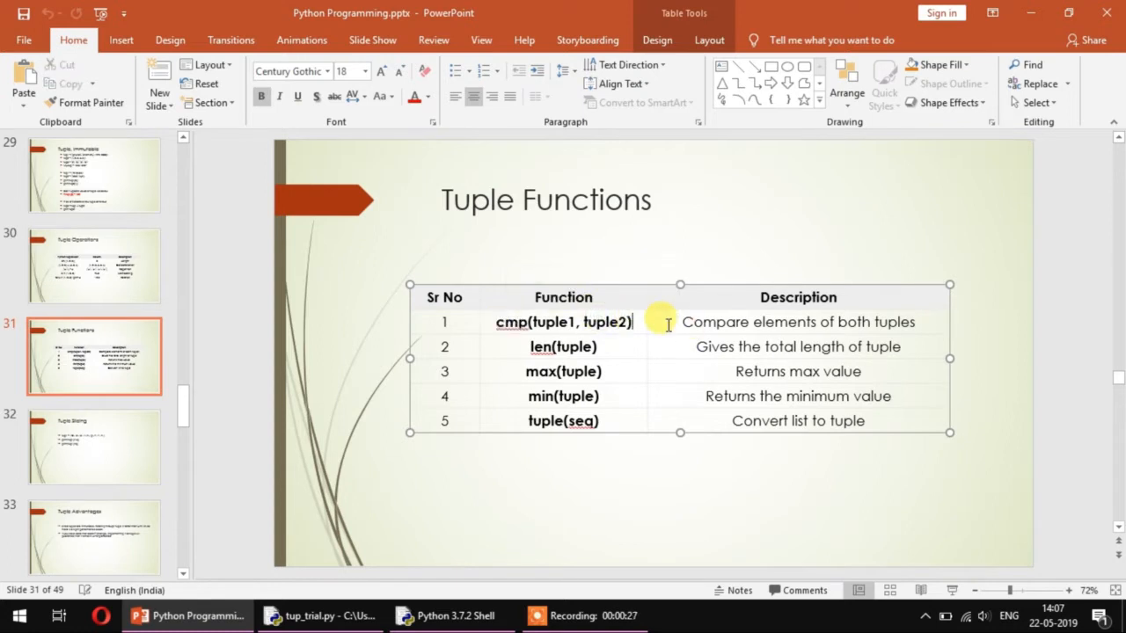
Step: Annotate the cmp(tuple1, tuple2) table entry with 'only in python 2.7'
text(o)
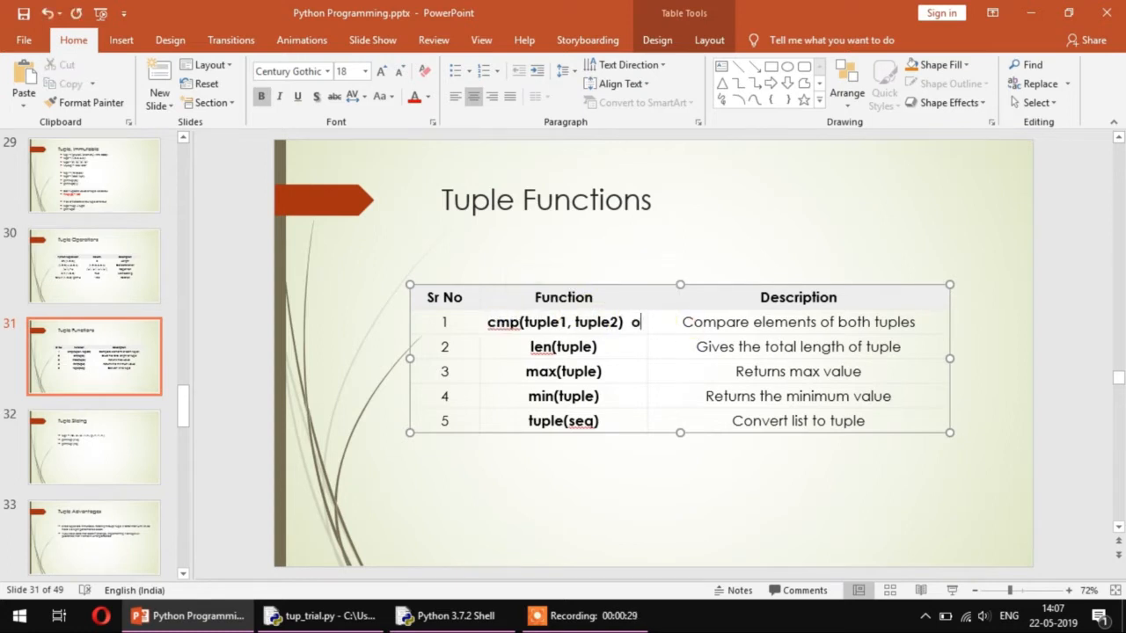
text(nly in python 2)
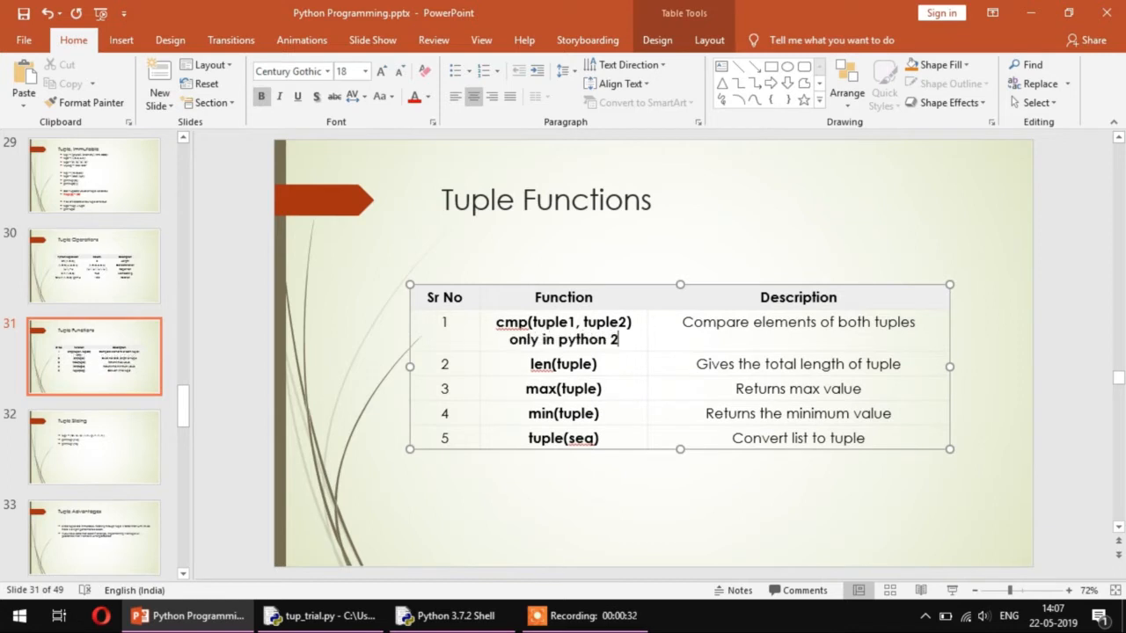
text(.)
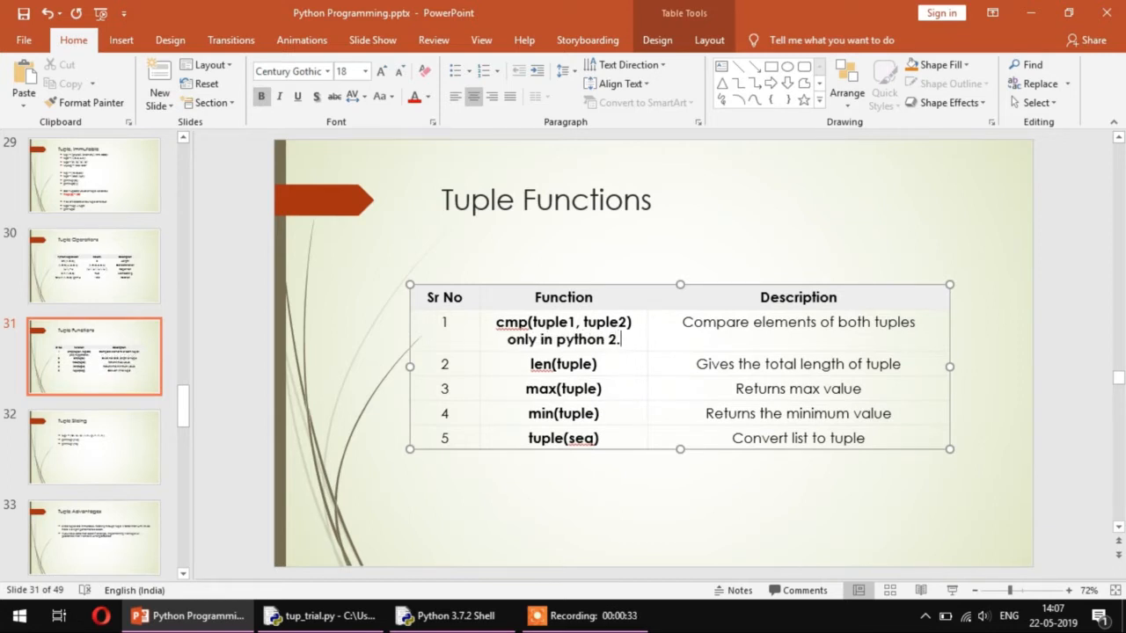
text(7)
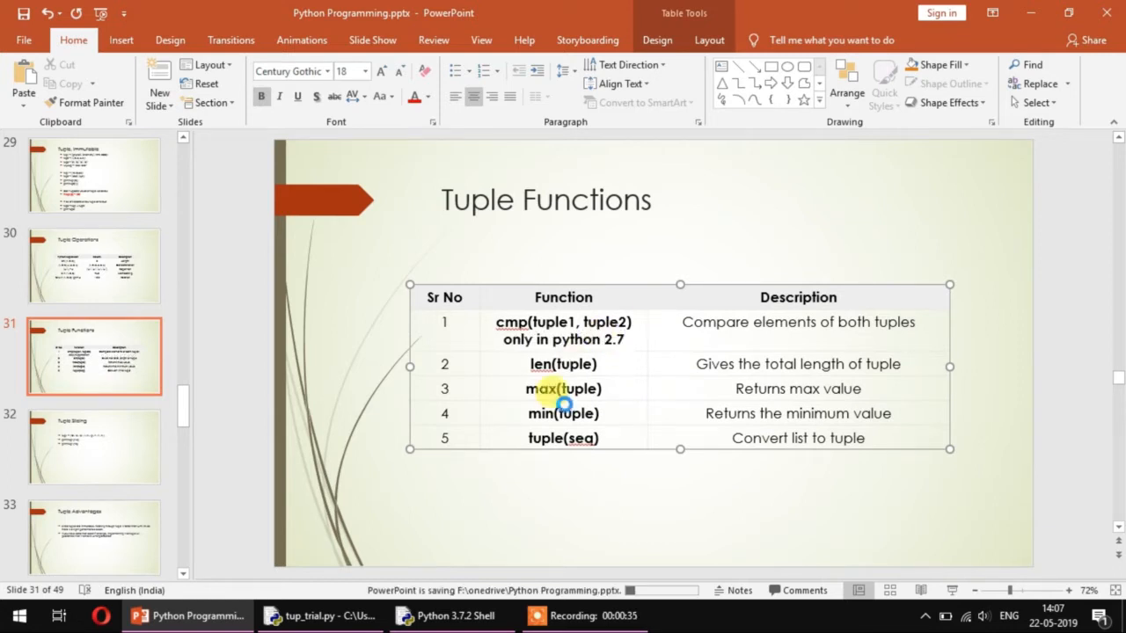
click(299, 616)
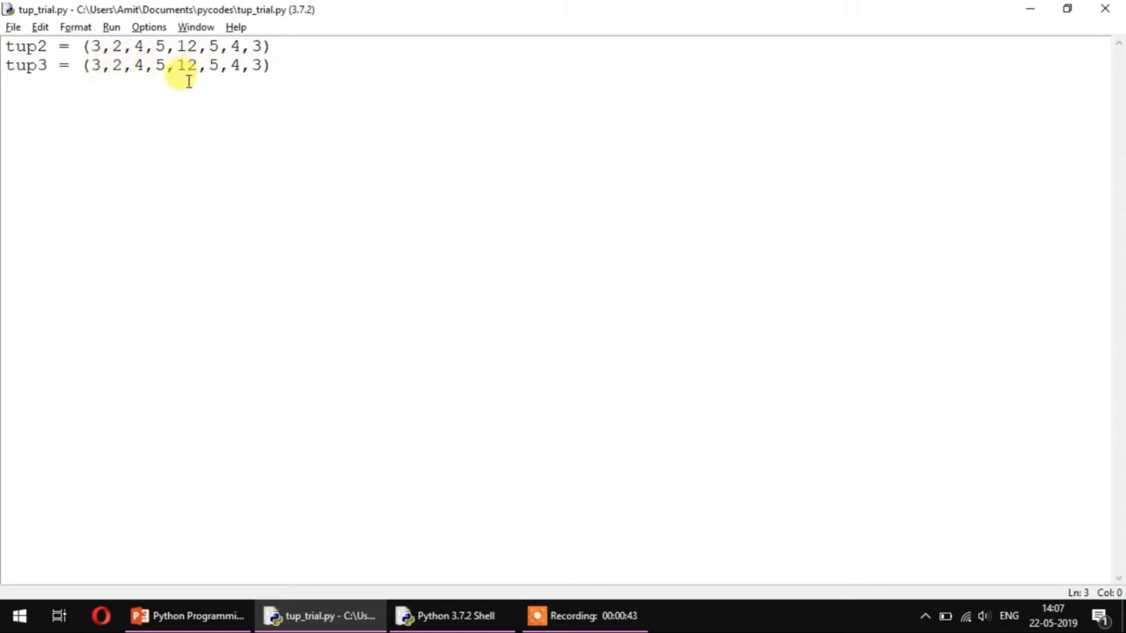
Step: Add an if/else on tup2 == tup3 printing "both are equal" or "Not equal"
text(if)
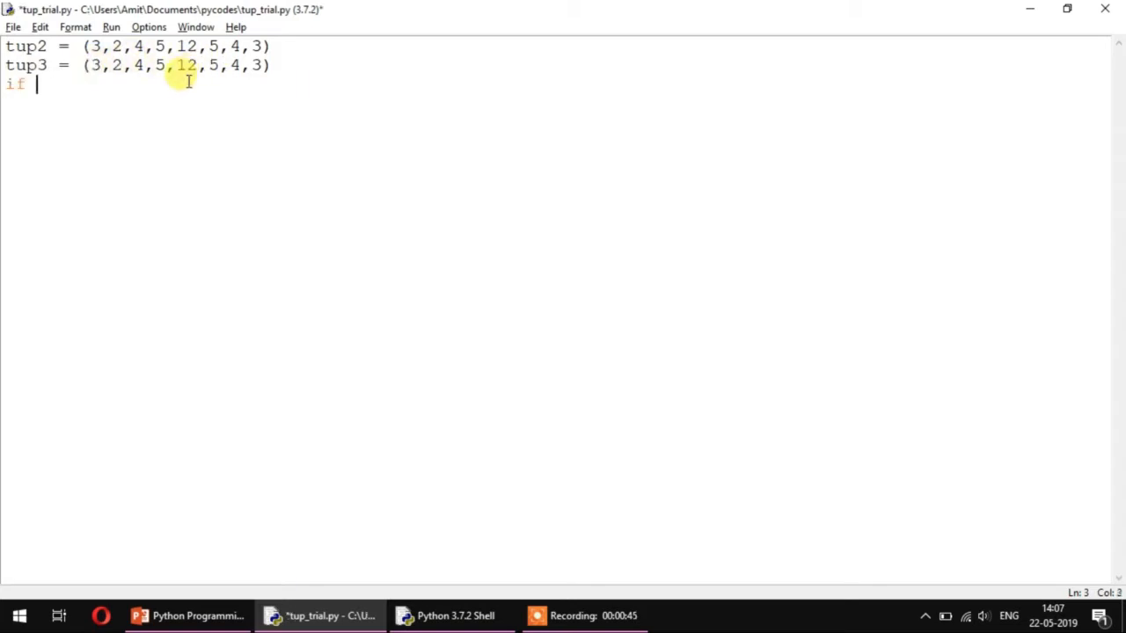
text(tup2 ==)
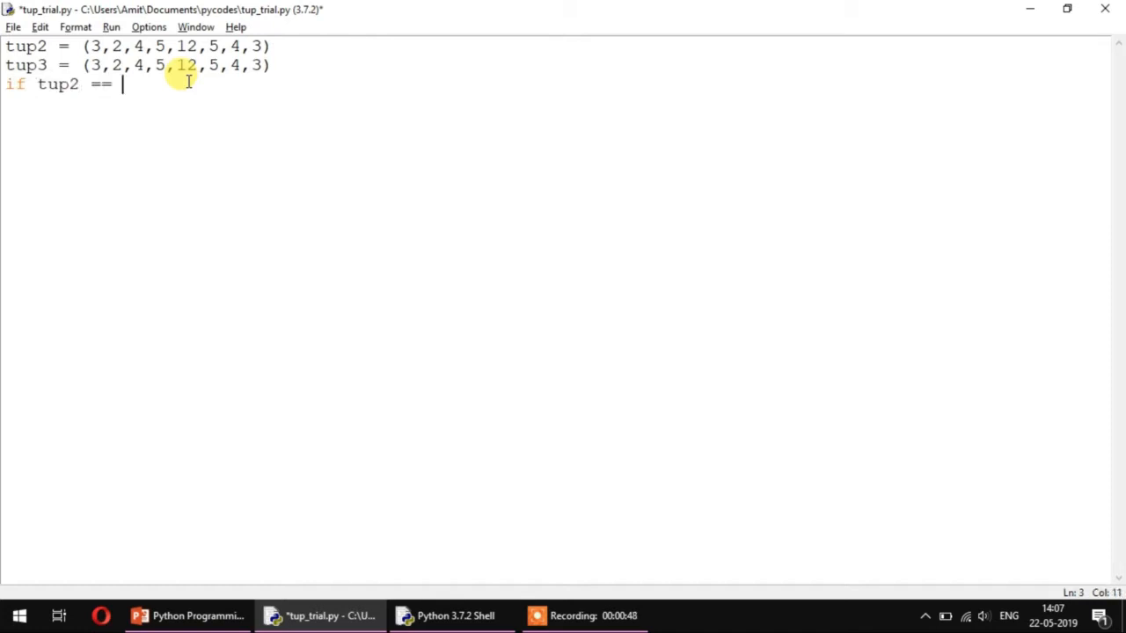
text(tup3:)
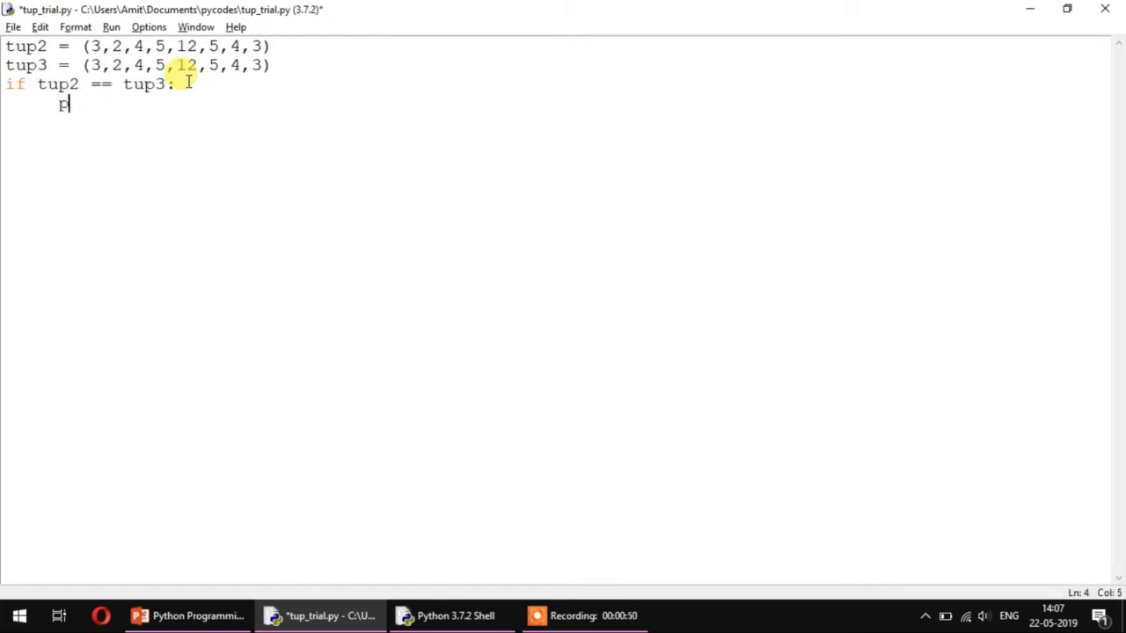
text(rint ()
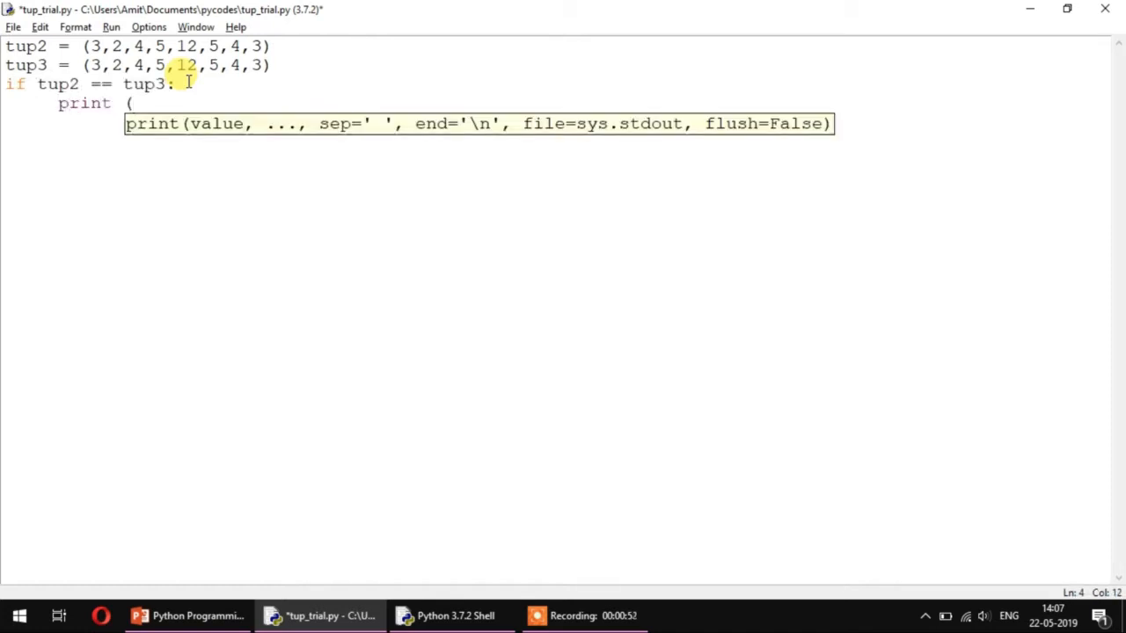
text("both are e)
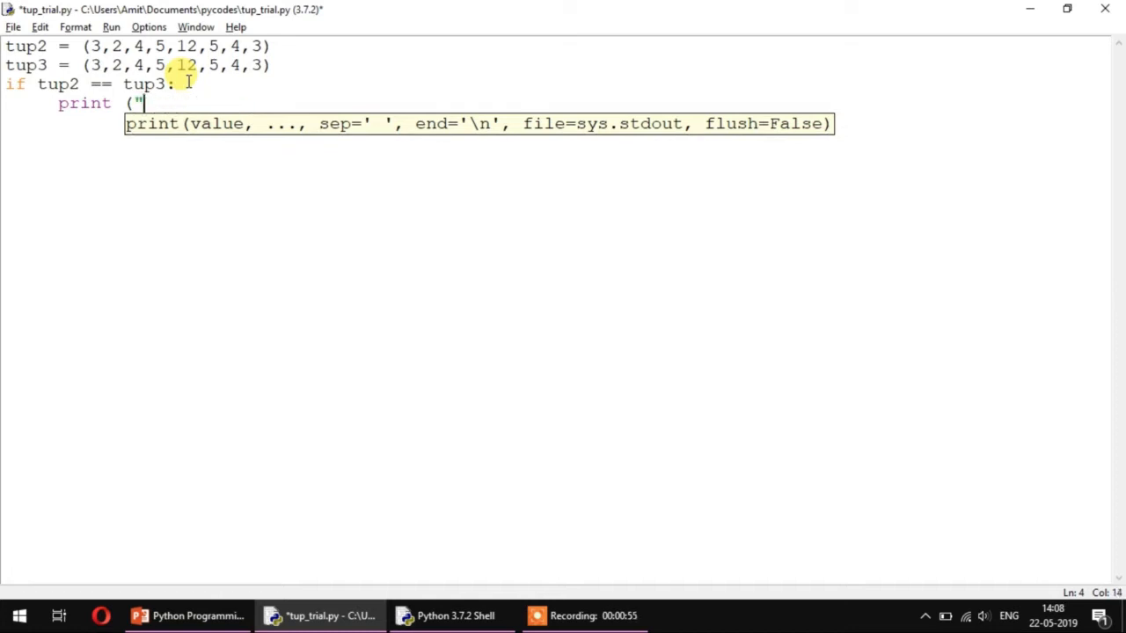
text(both are equal)
text(print (")
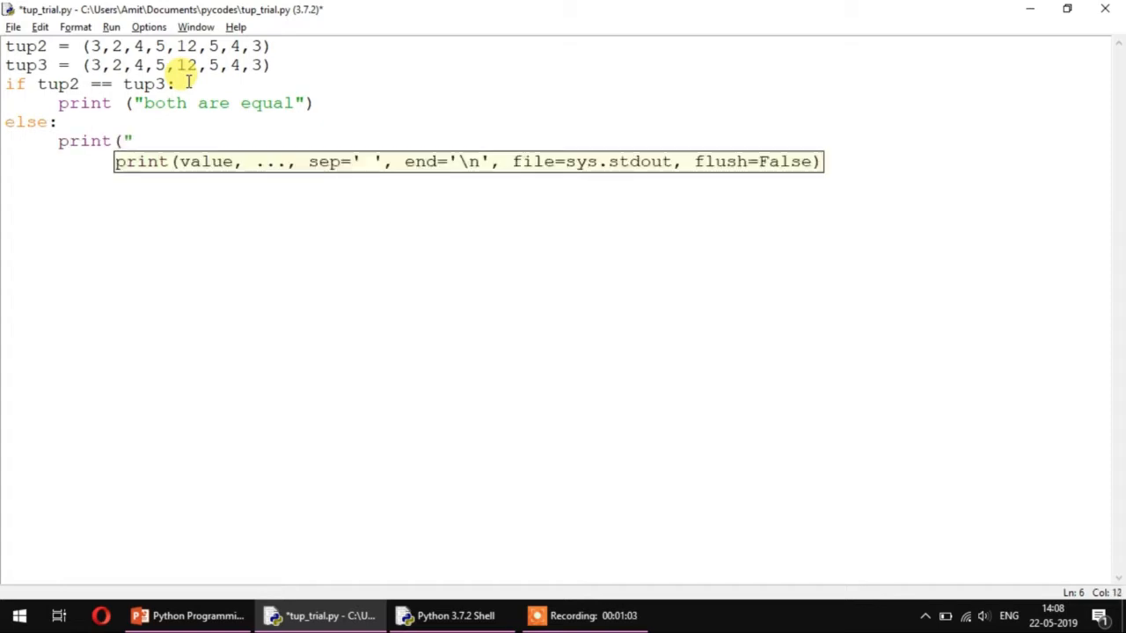
text(Not equal)
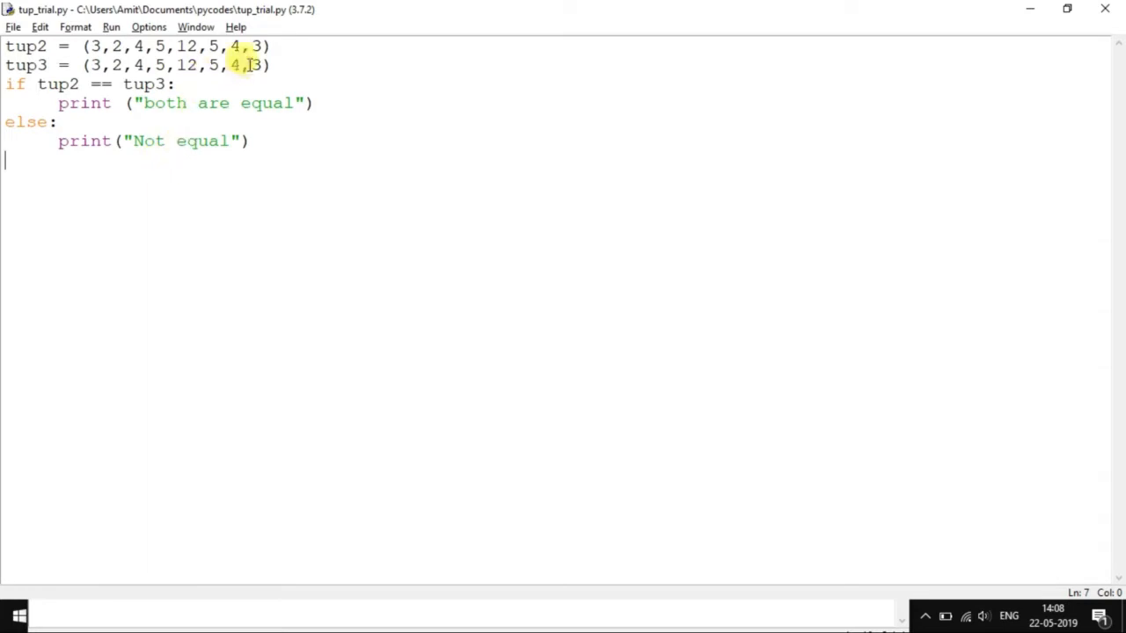
Step: Change tup2's second-to-last value to 3 and run the module to see the comparison
text(3)
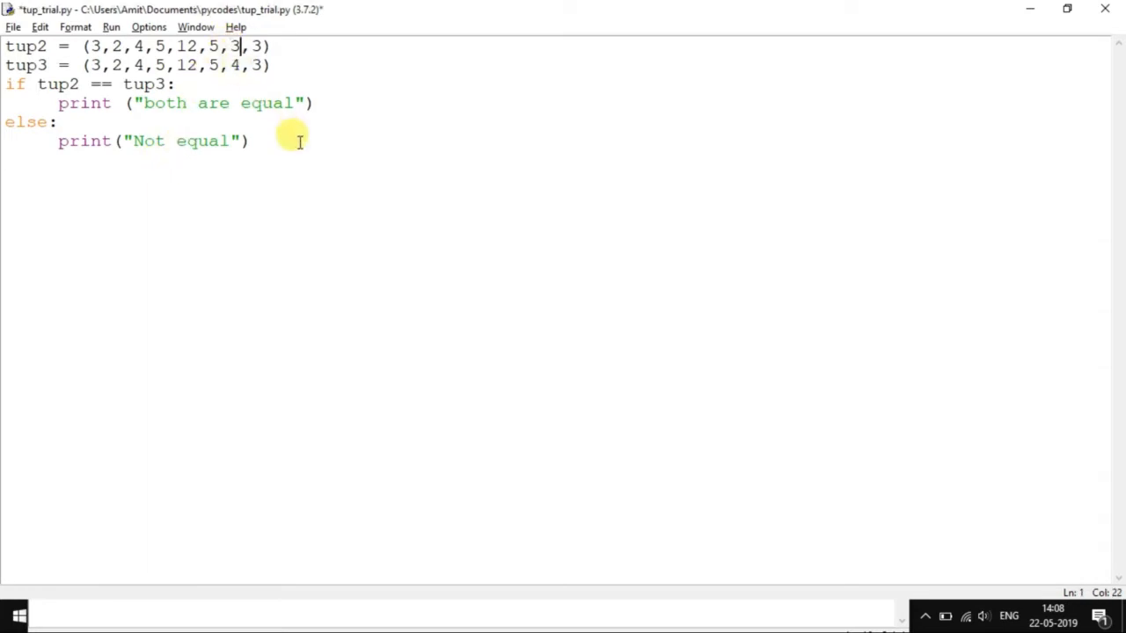
click(111, 26)
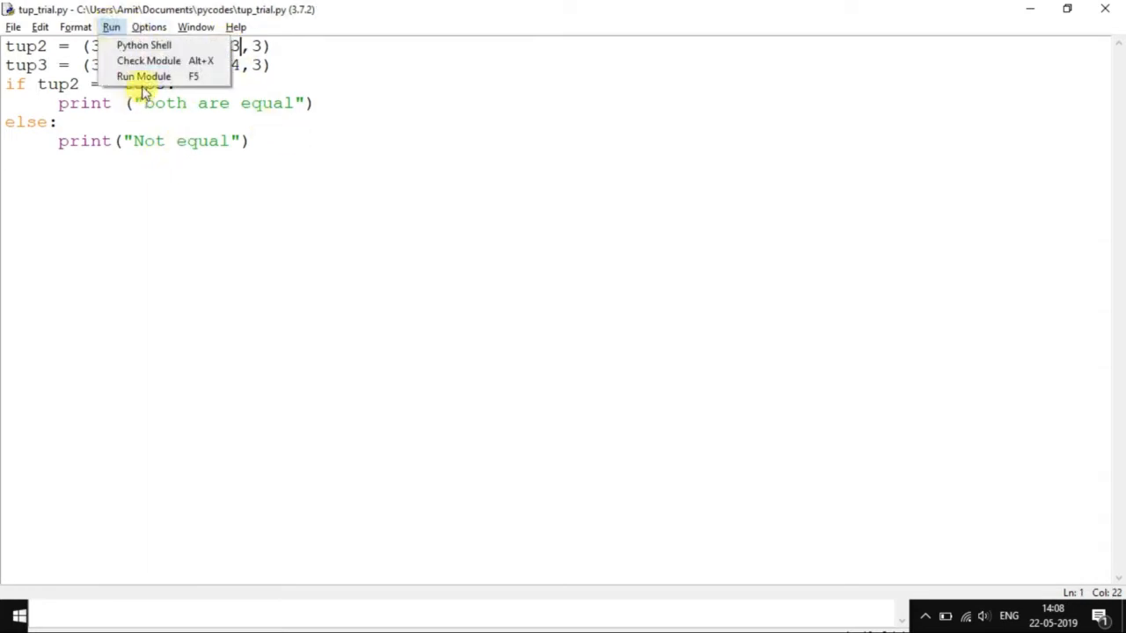
click(144, 77)
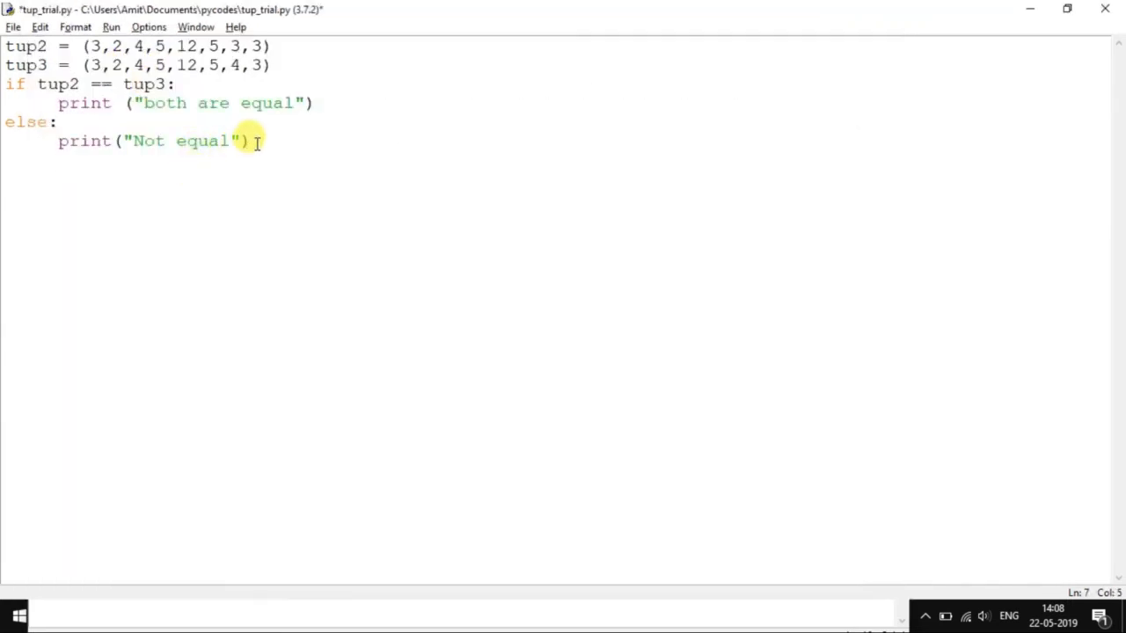
Step: Add print(max(tup2)) and run the module, showing 12
text(print ()
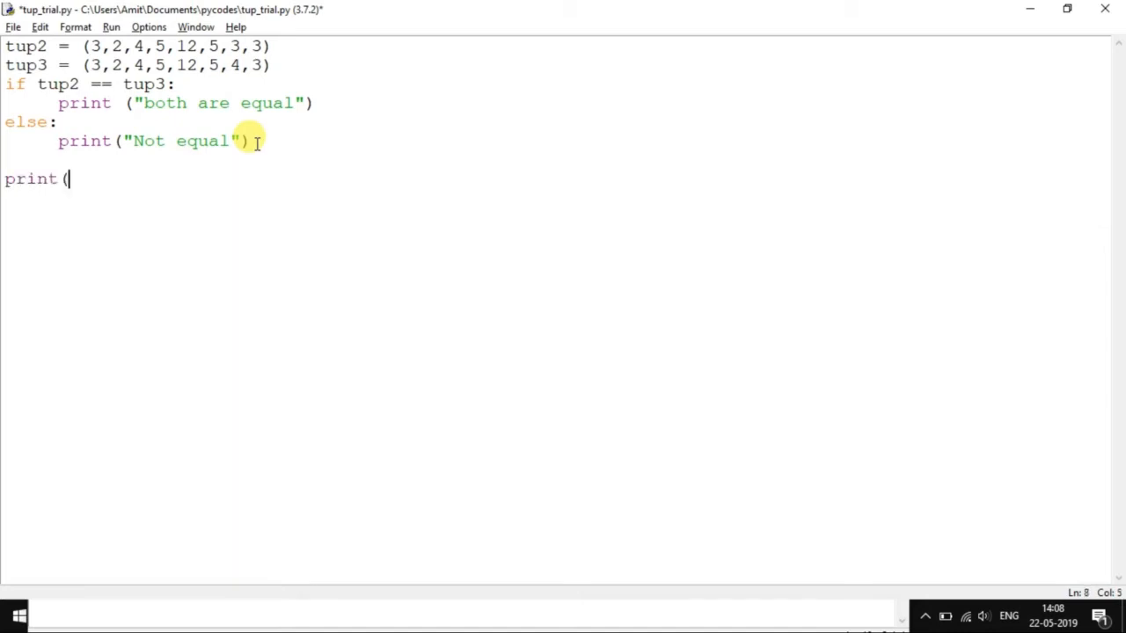
text("max(tu)
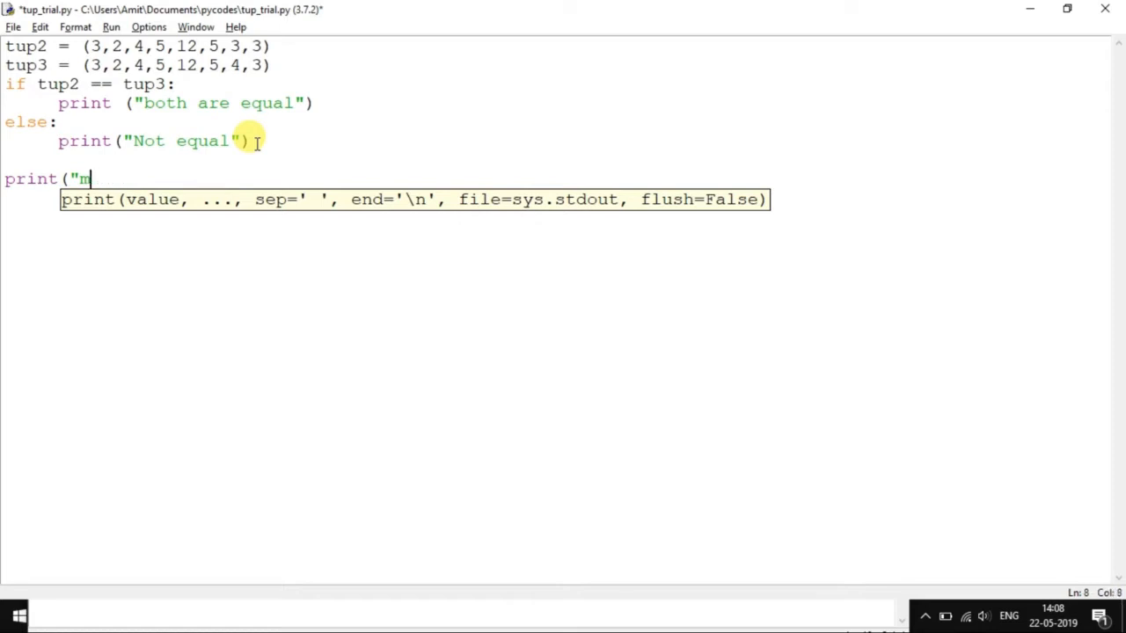
text(ax()
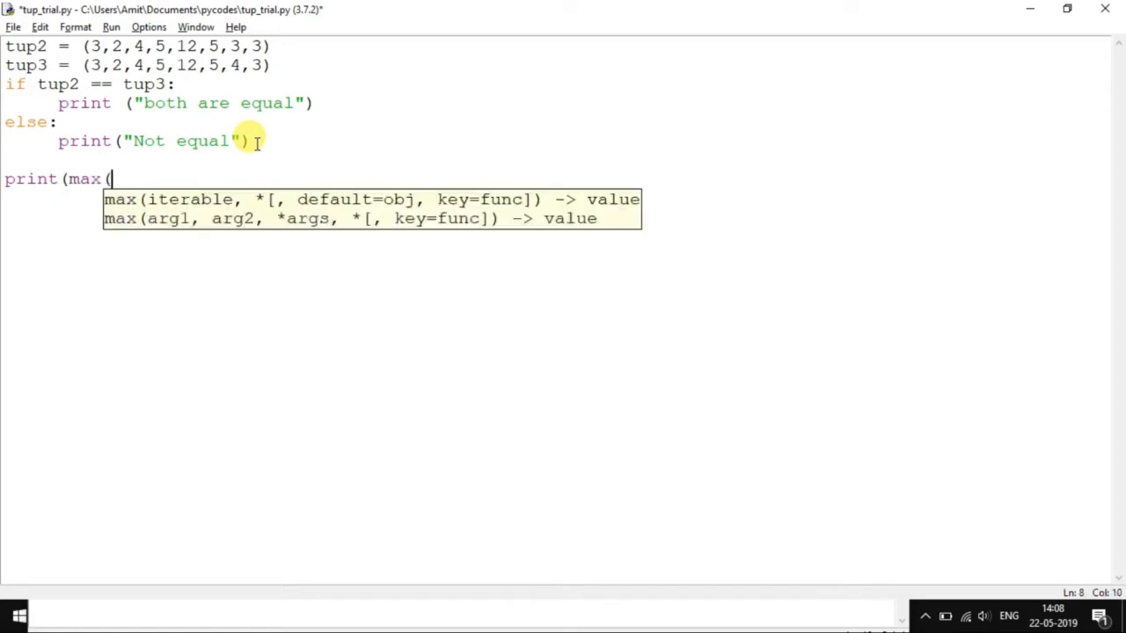
text(tup2)))
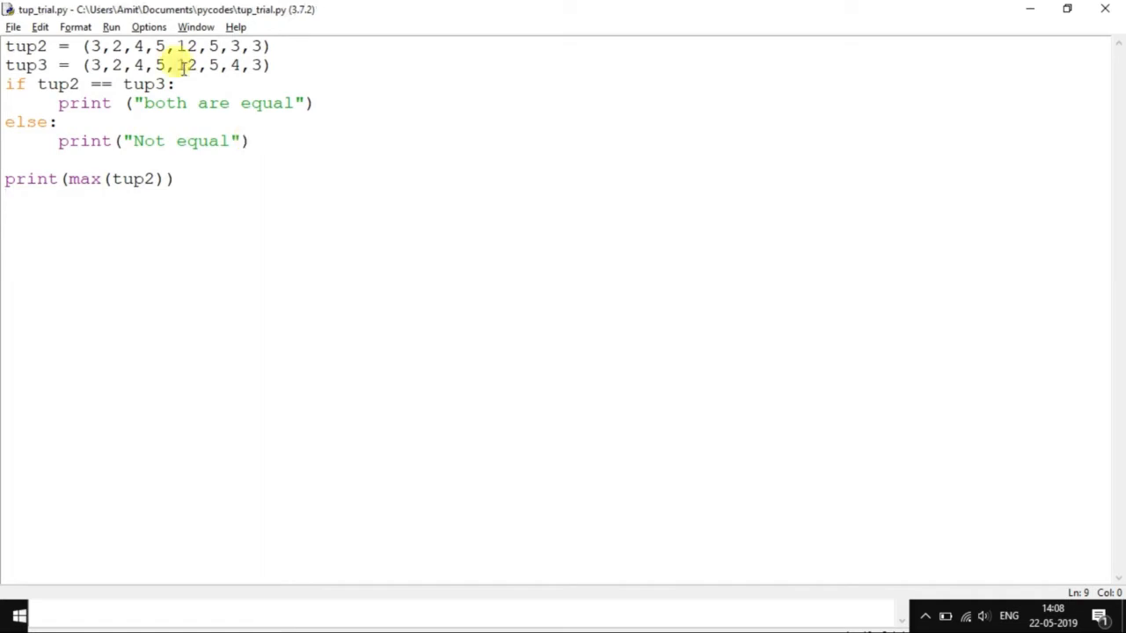
click(111, 27)
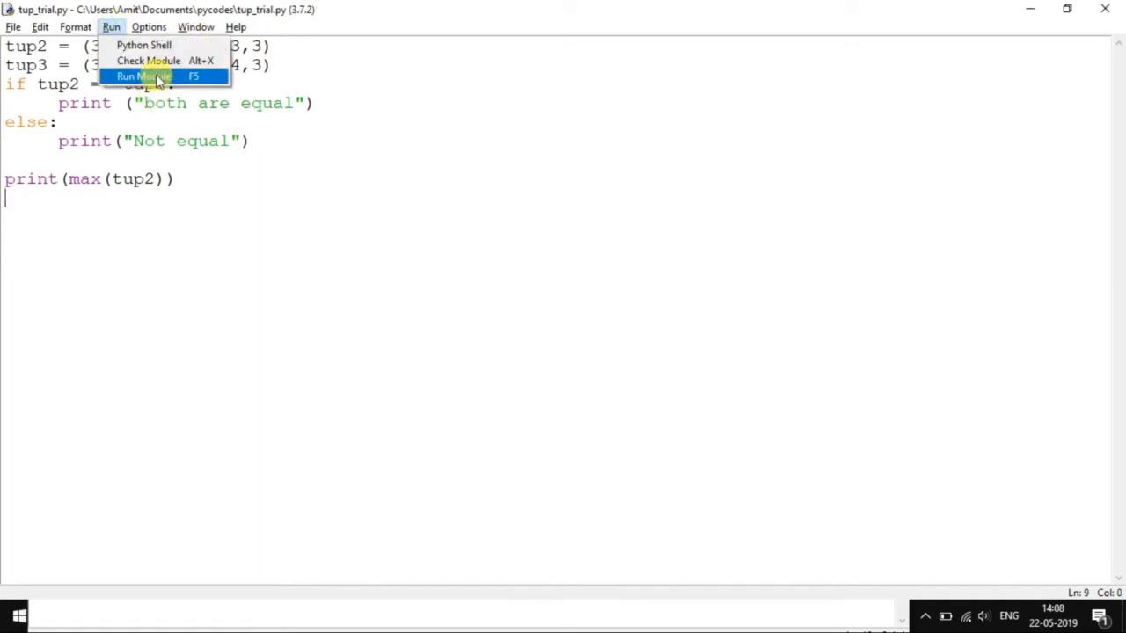
click(141, 75)
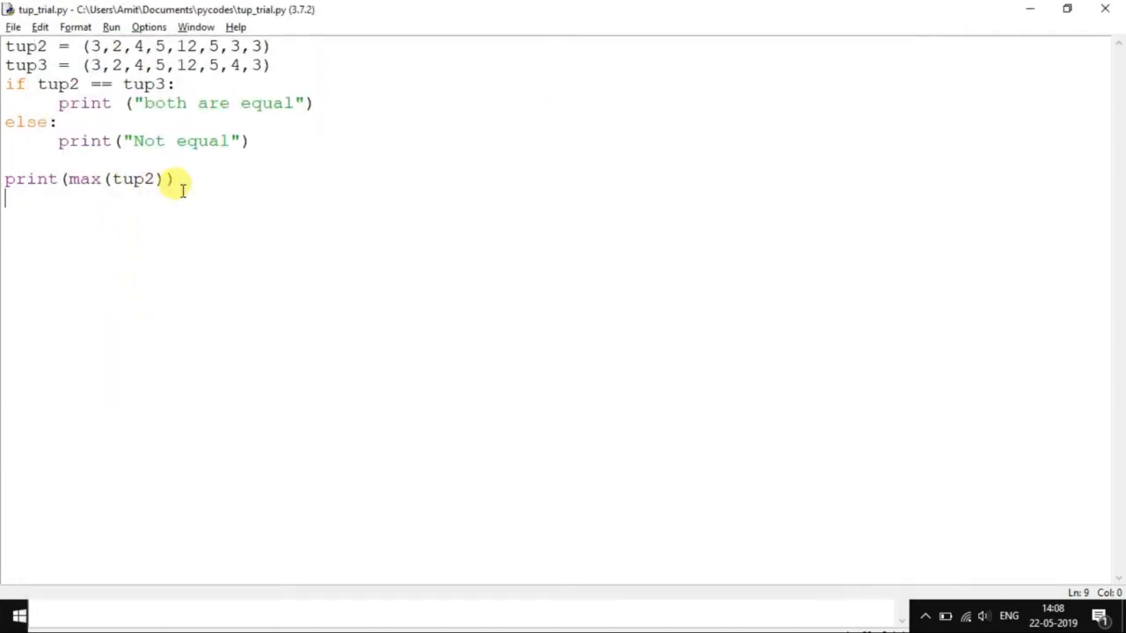
Step: Add print(min(tup3)), run it, and highlight the min(tuple) entry on the slide
text(print (min)
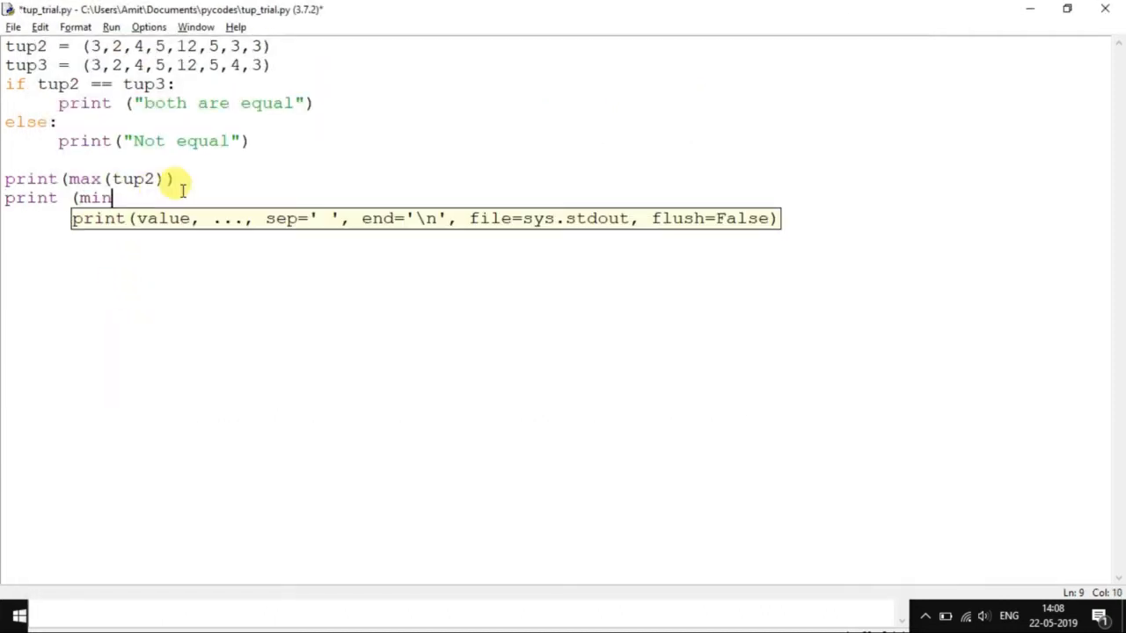
text((tup3)))
click(140, 65)
text(1)
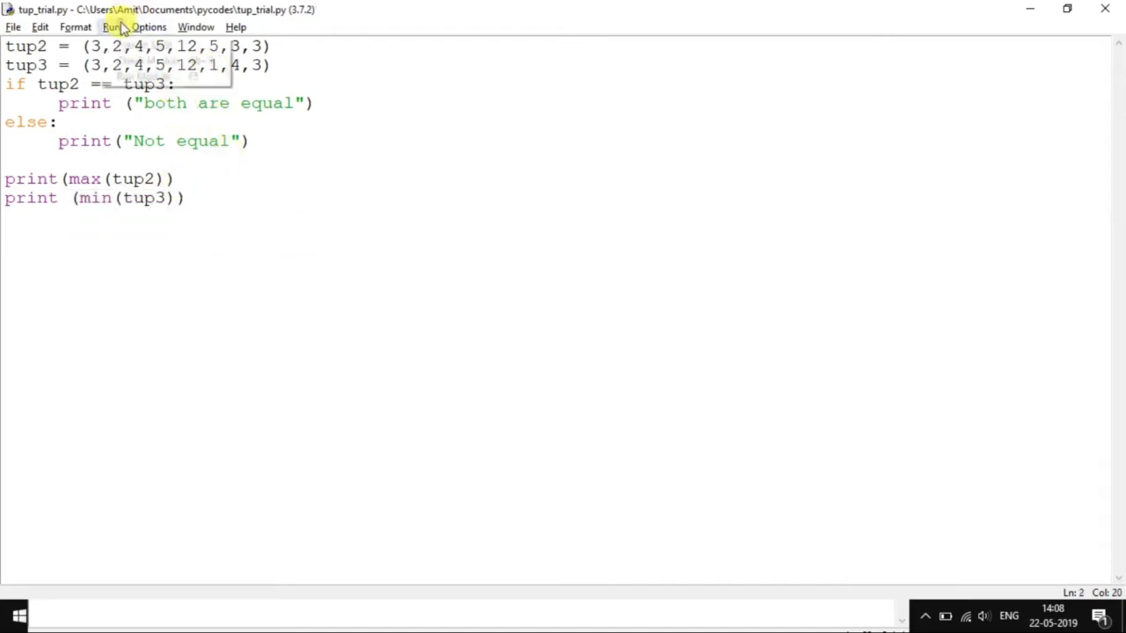
click(113, 27)
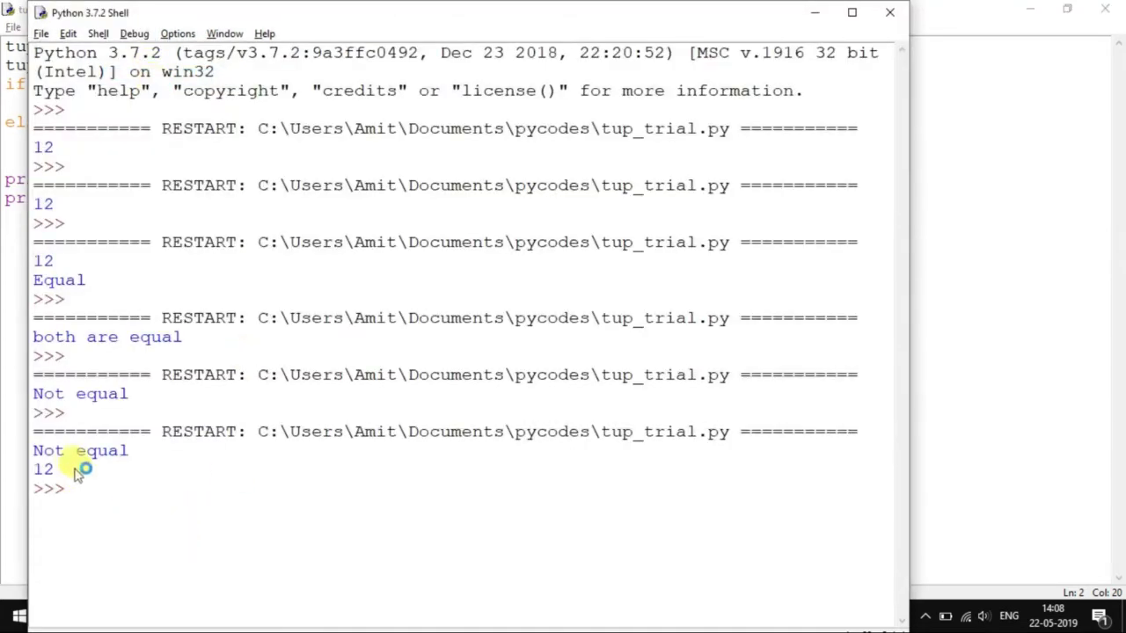
key(F5)
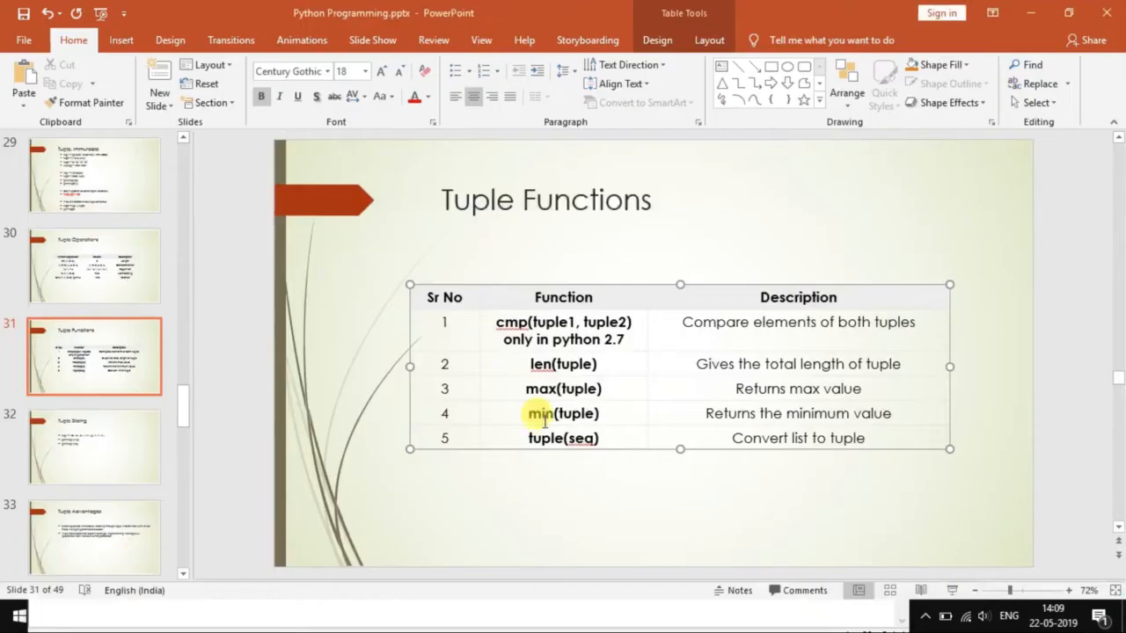
double_click(563, 364)
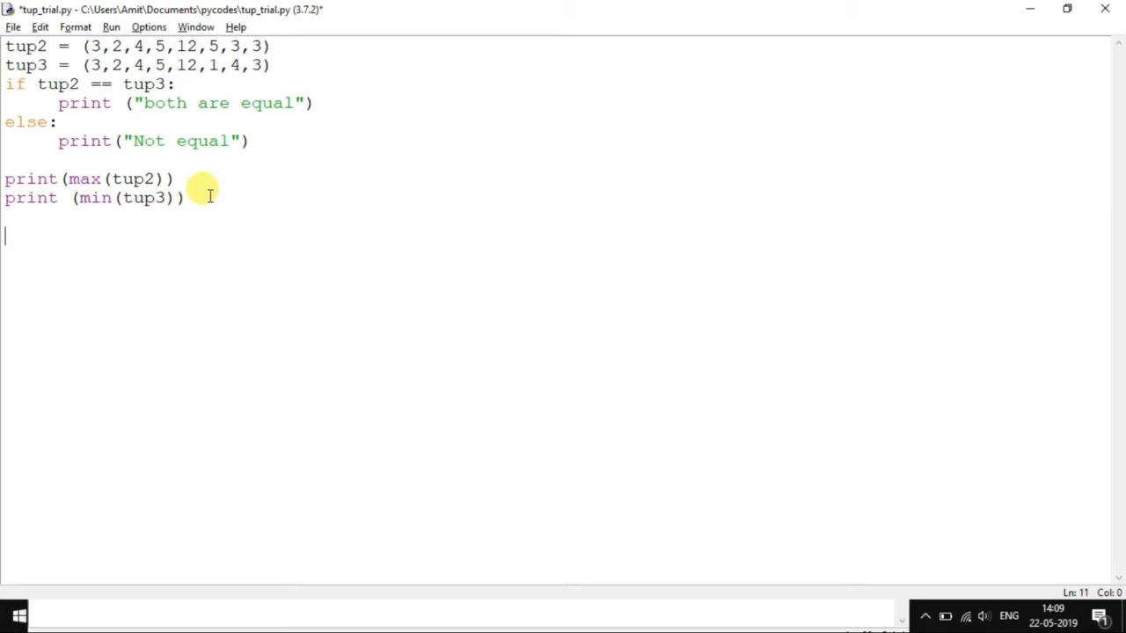
Step: Store len(tup3) in a and print it labelled "Length of tup3 = ", then run
text(a = len)
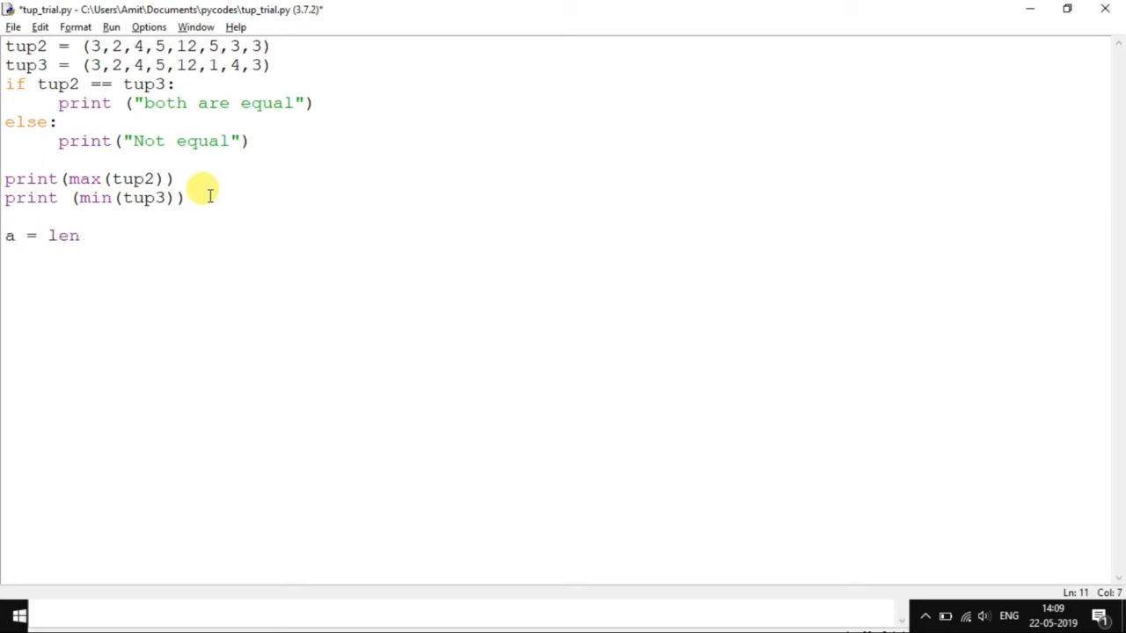
text((tup3))
text(print (")
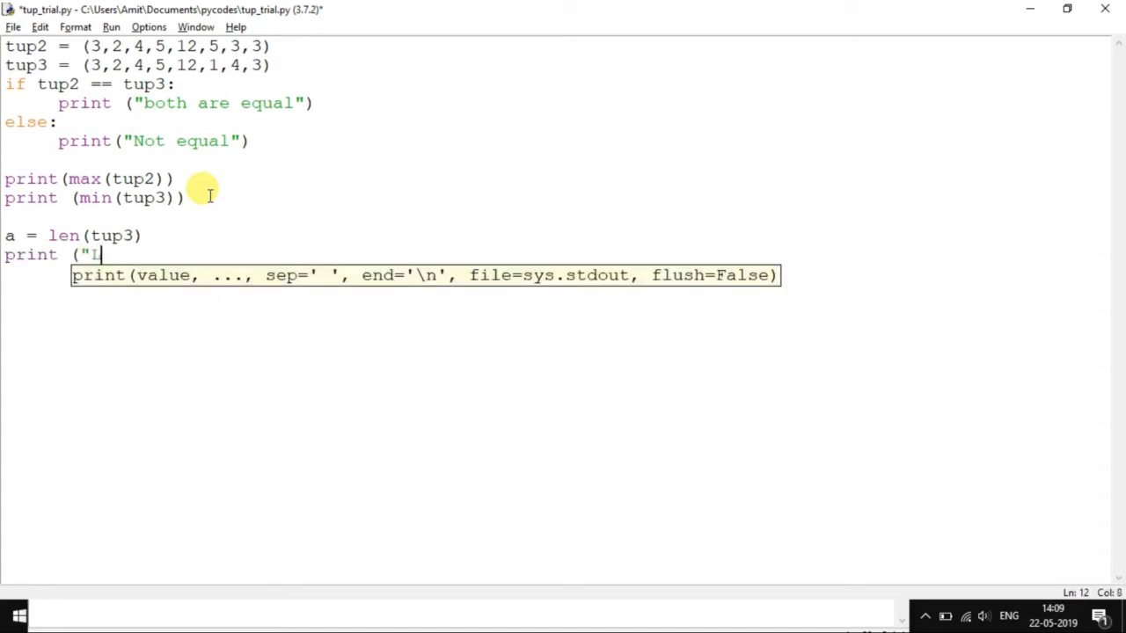
text(Length of tup3)
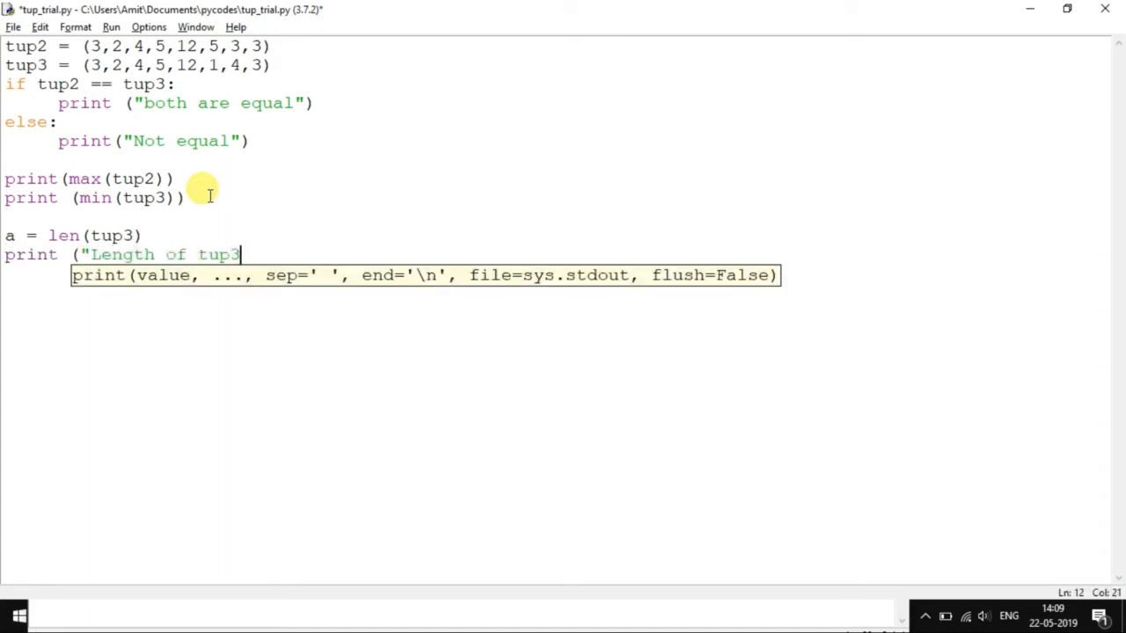
text(= "k)
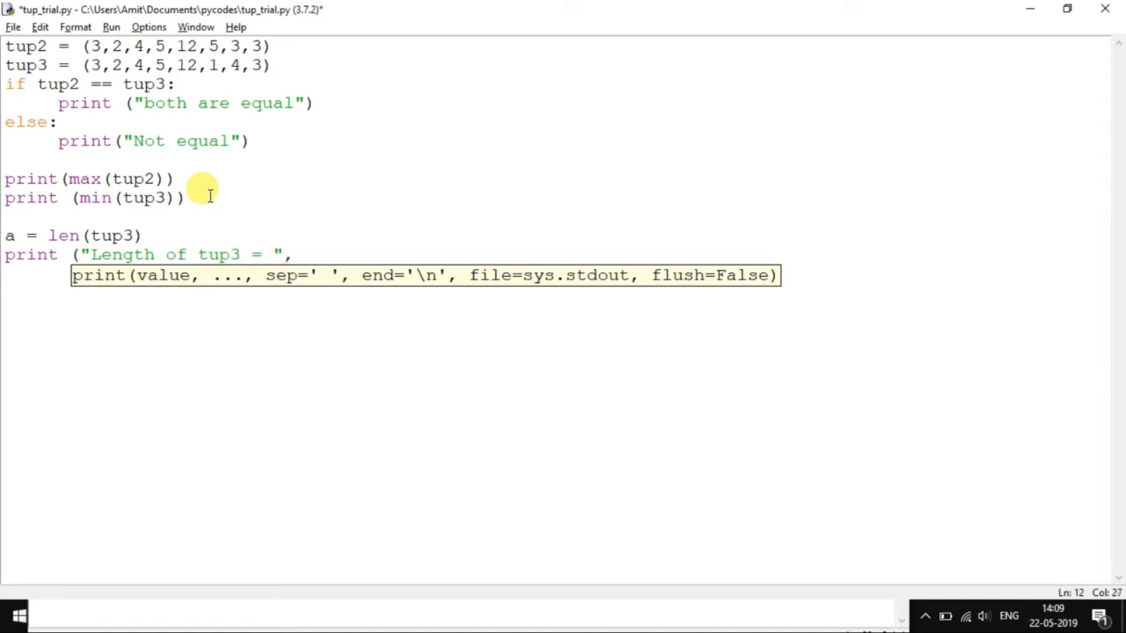
text(a))
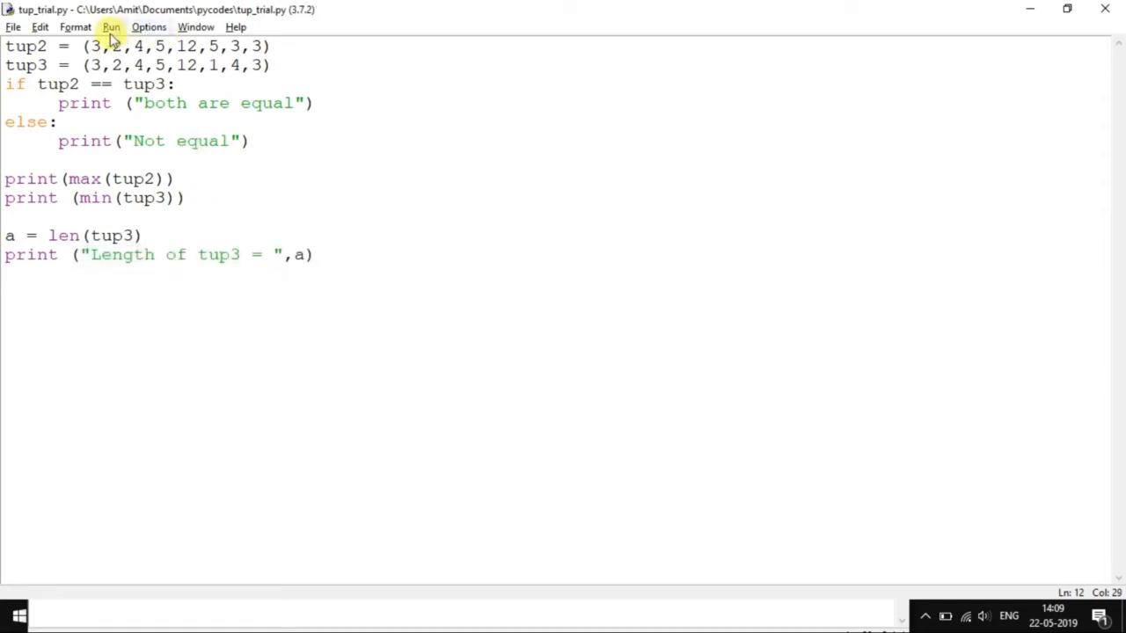
click(111, 26)
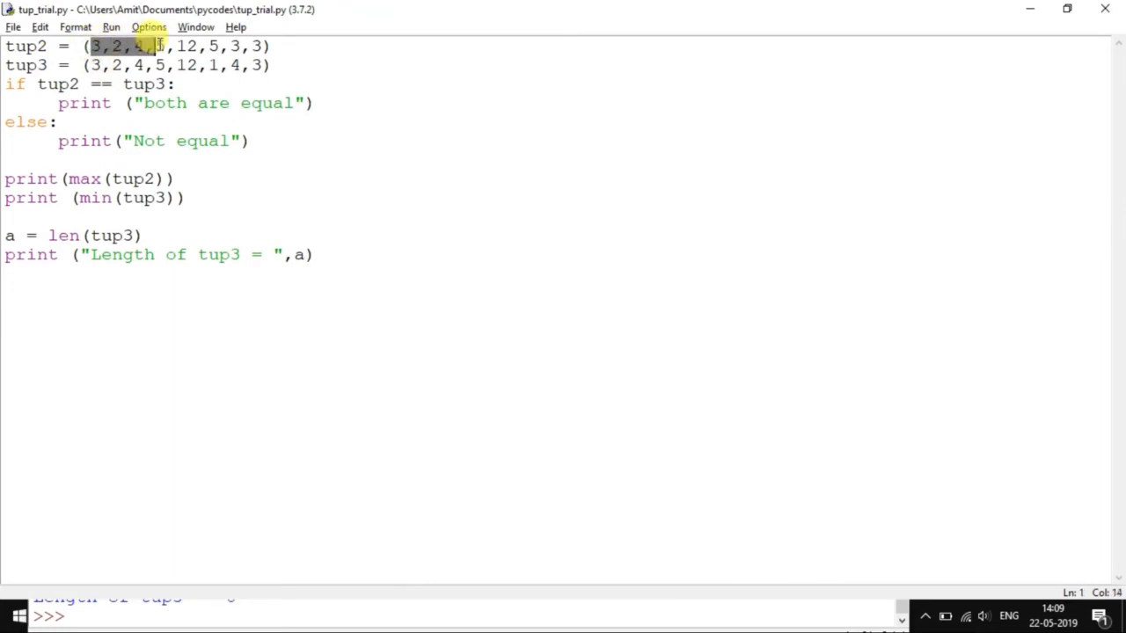
mouse_move(244, 102)
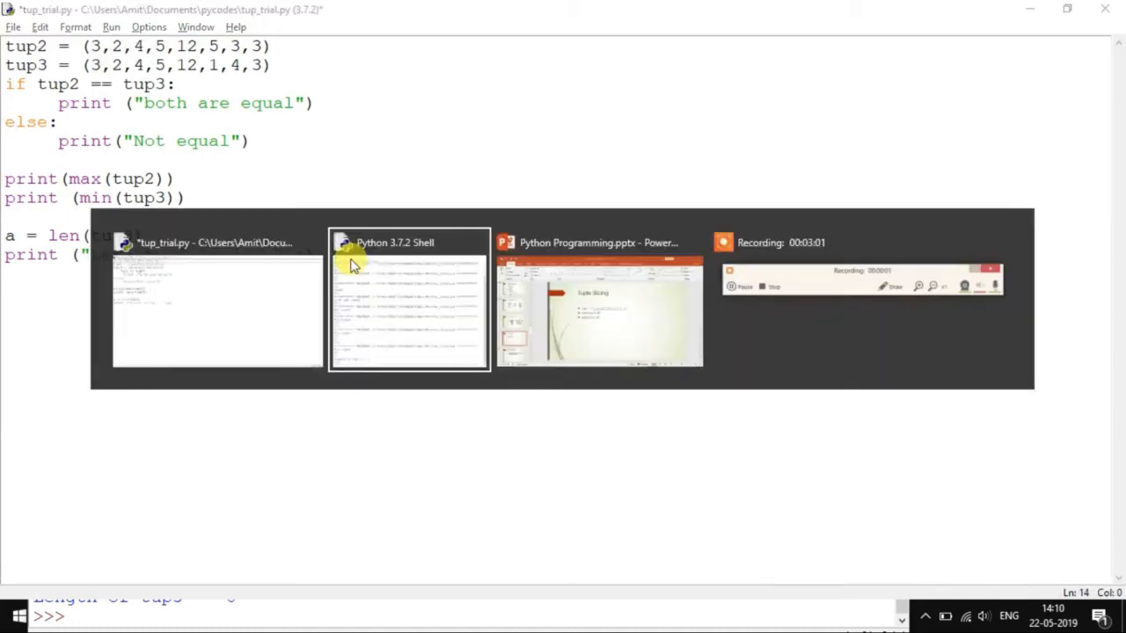
Step: Add a print of "****" and print(tup2[0:2]) to the script
click(218, 303)
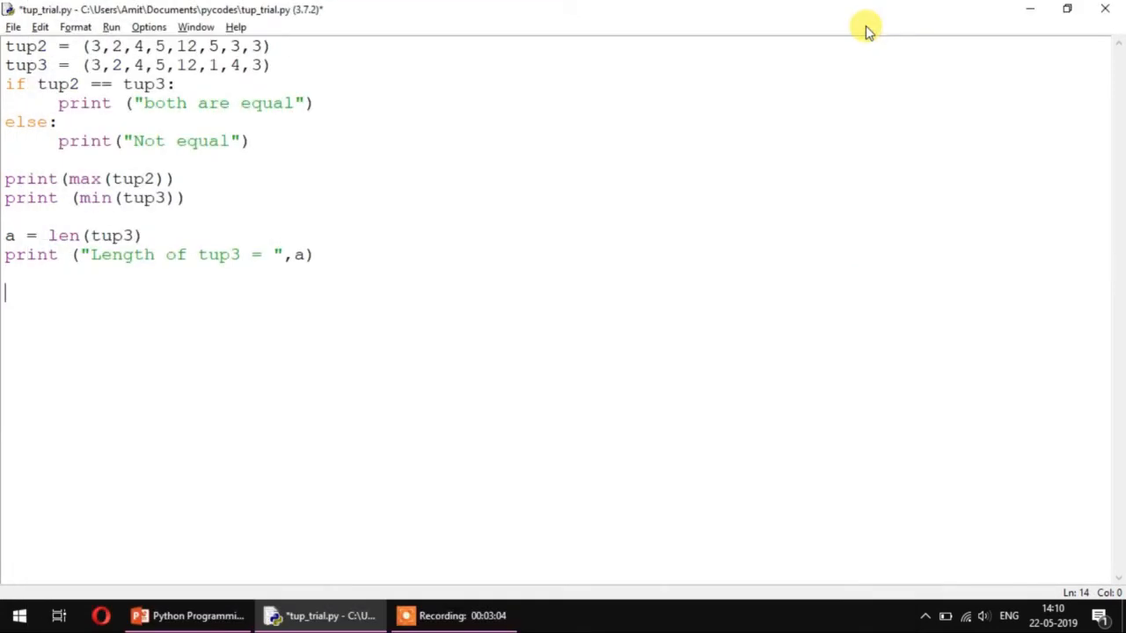
text(print)
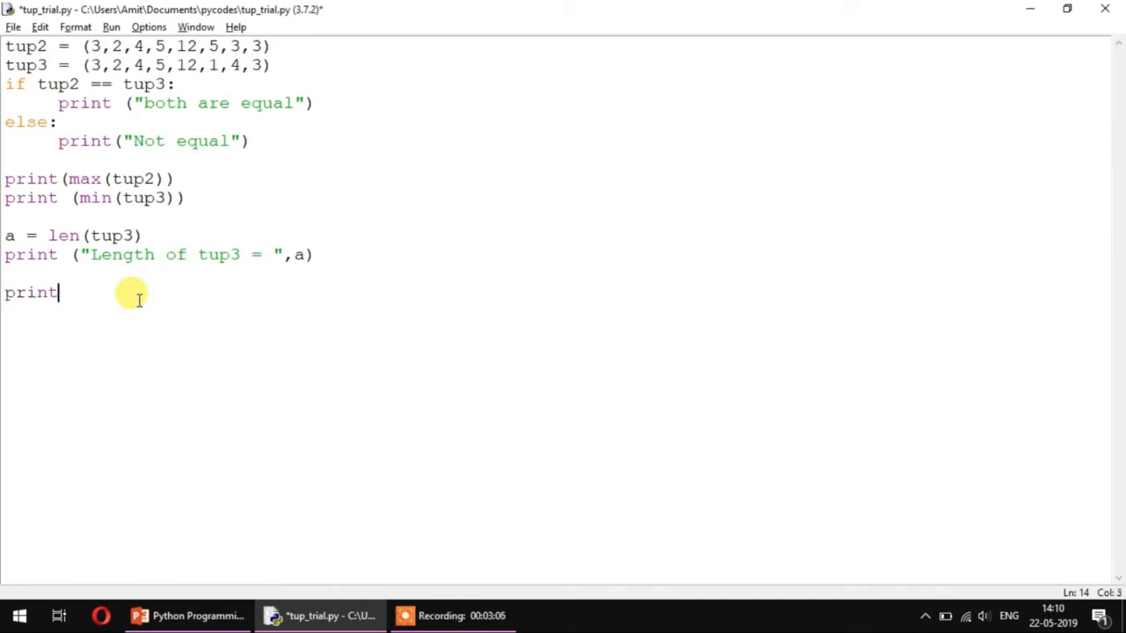
text(()
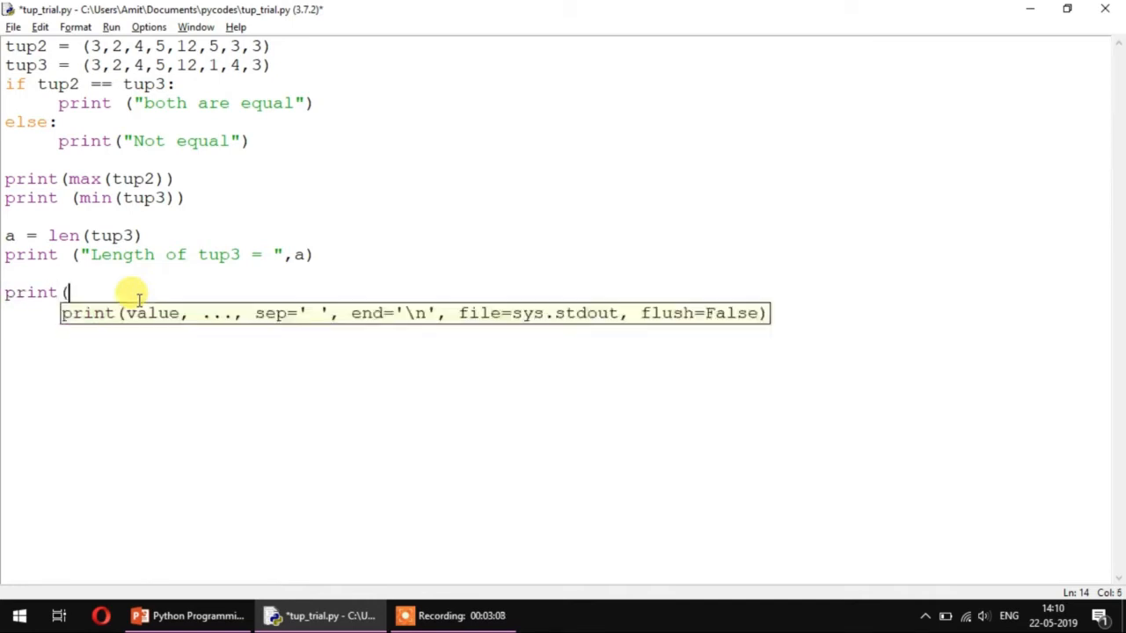
text("************************************)
text(print)
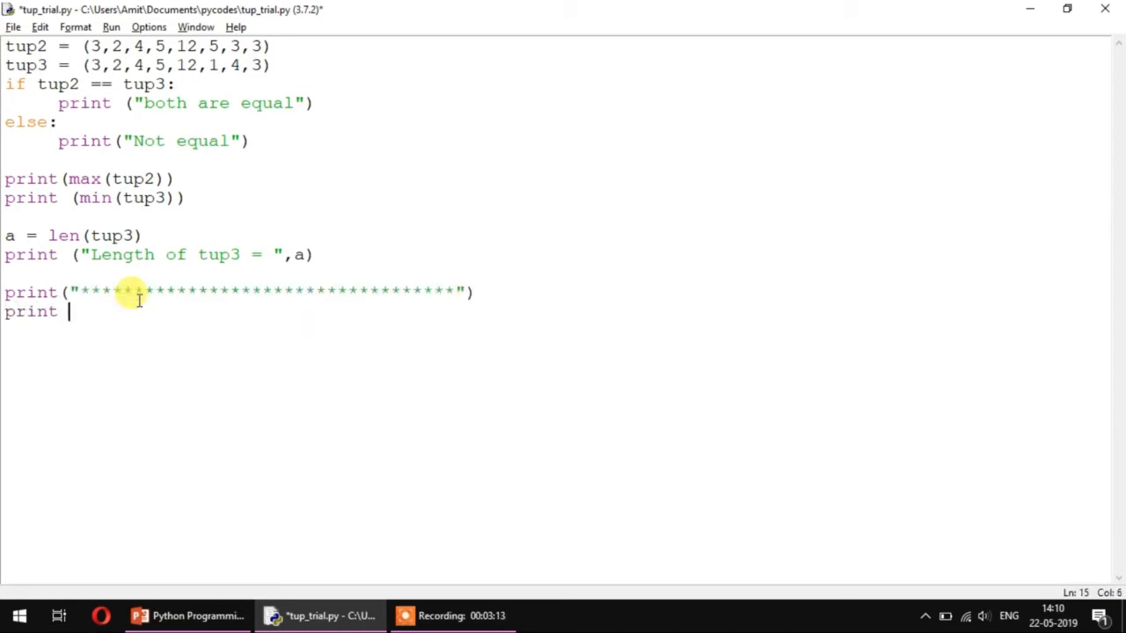
text(()
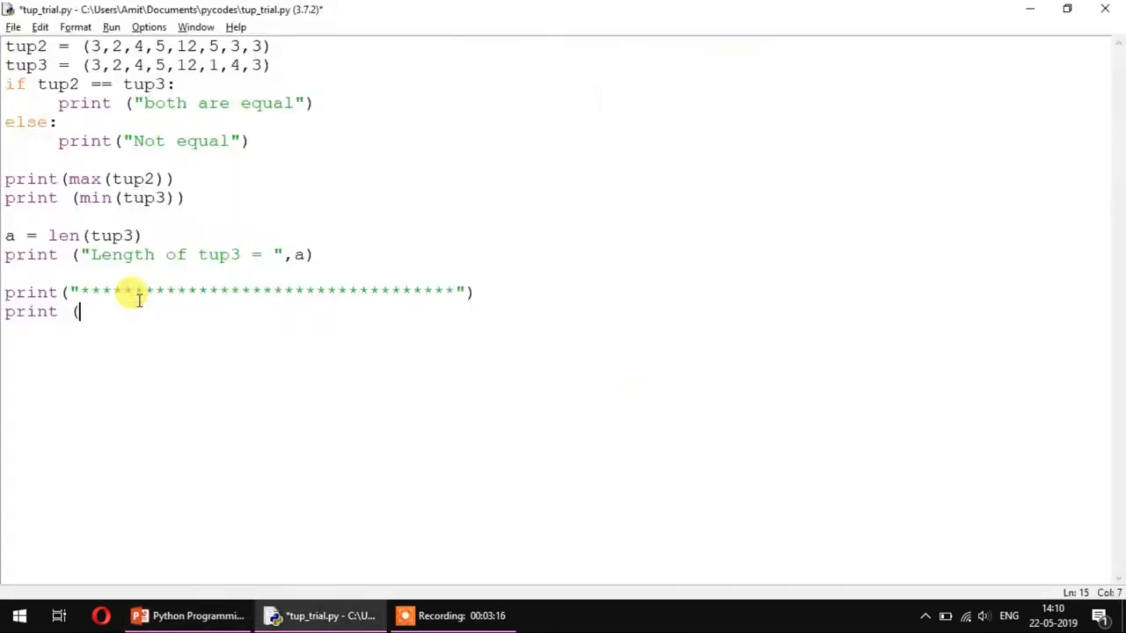
text(tup2)
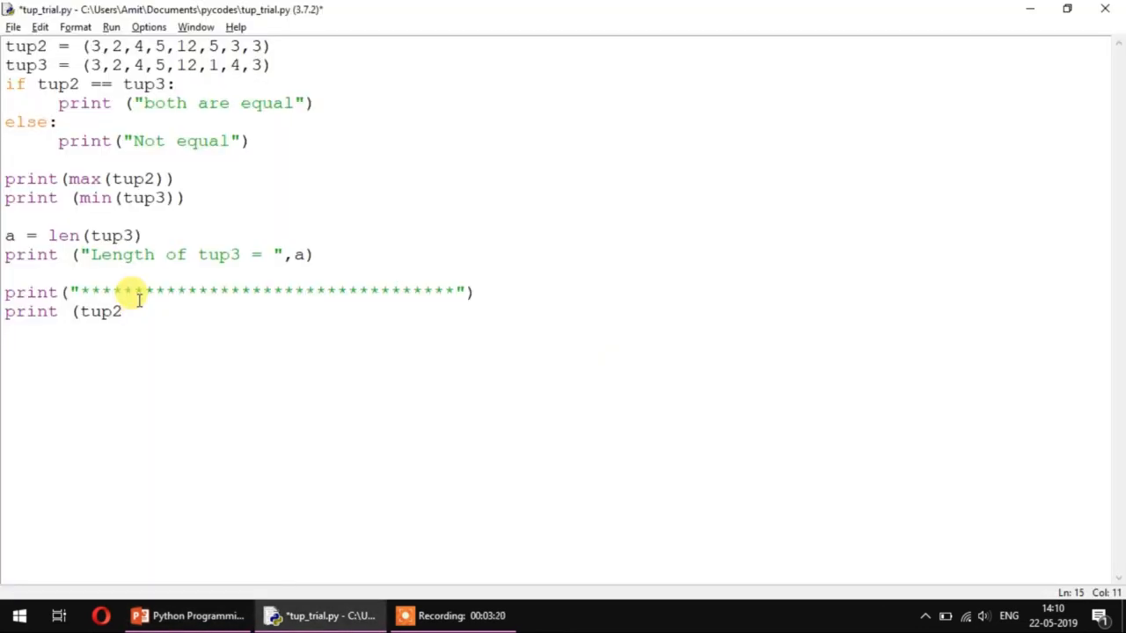
text([0)
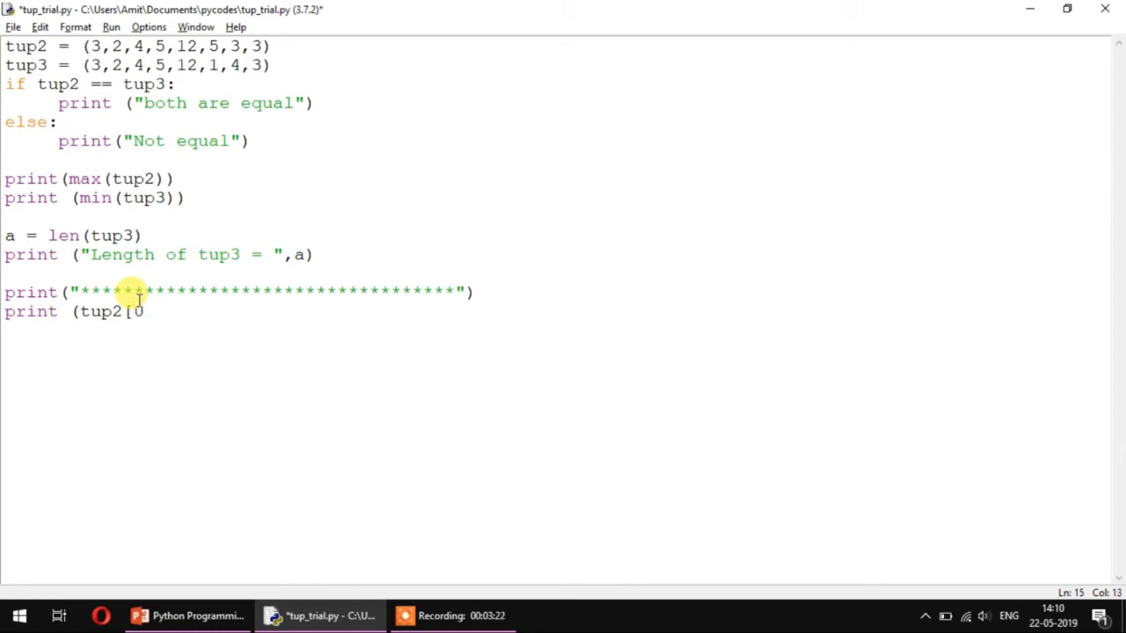
text(:2])
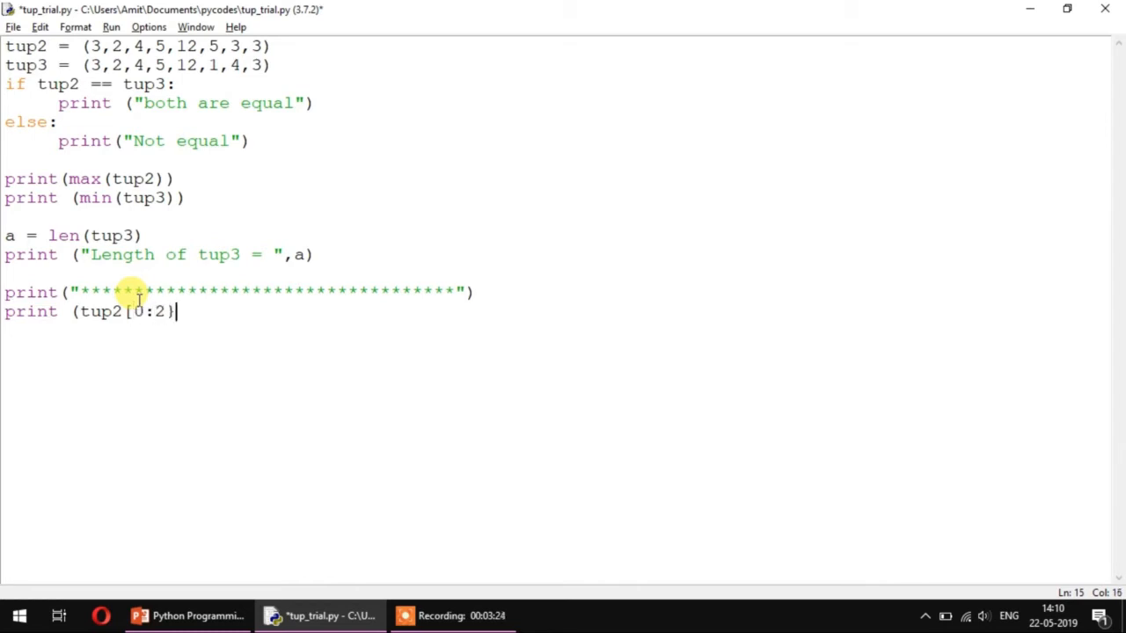
text())
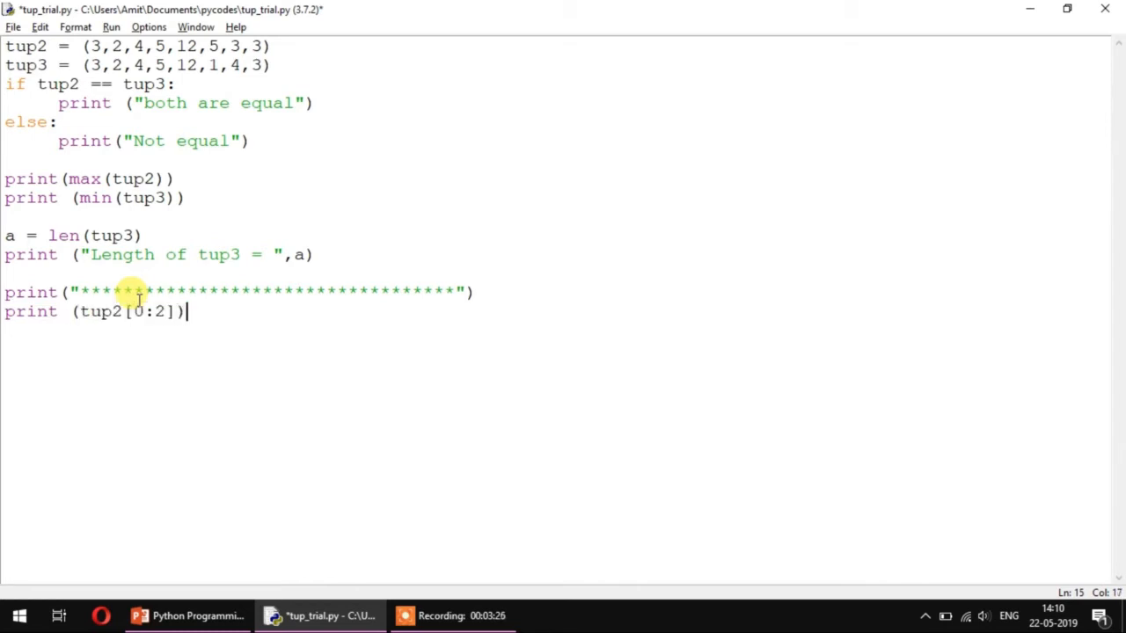
click(111, 27)
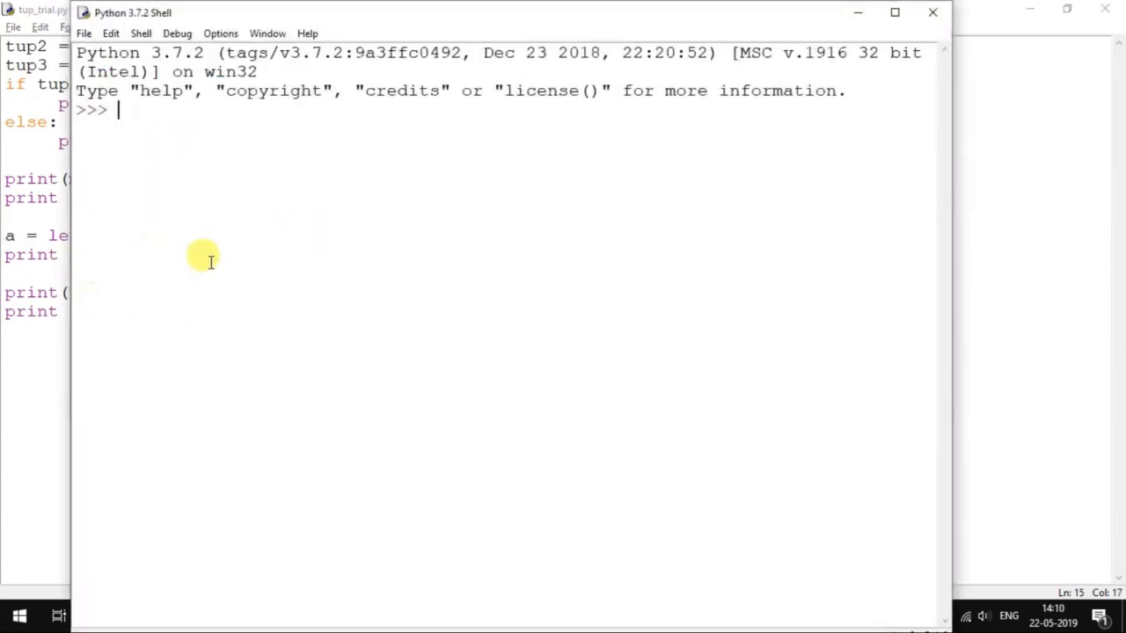
Step: Run the module with F5, printing the slice (3, 2), and return to the editor
key(F5)
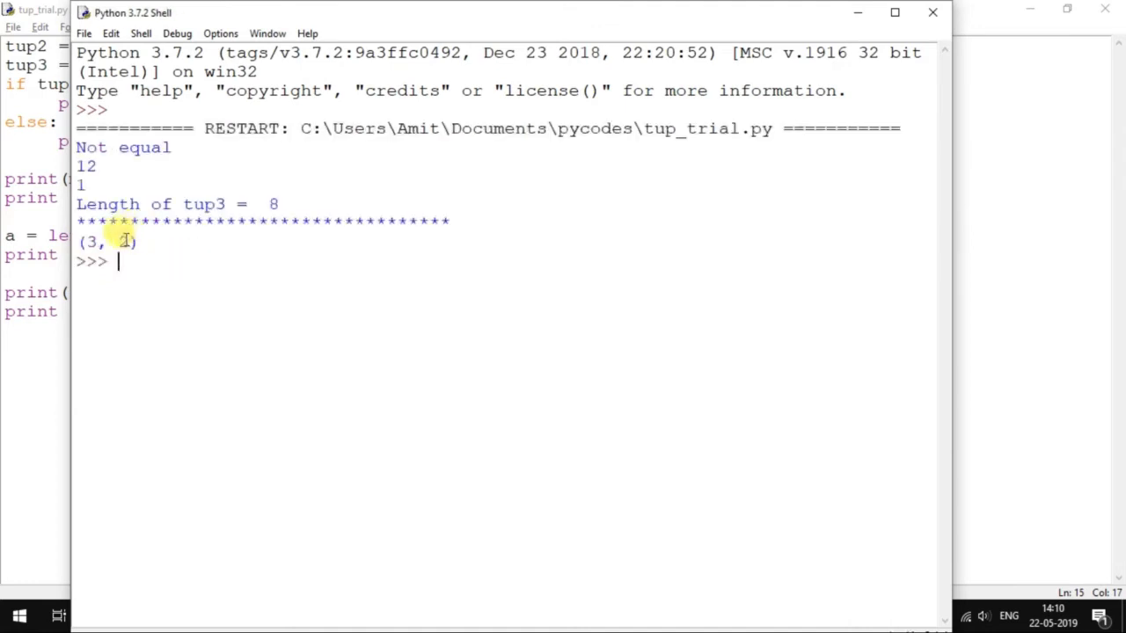
double_click(106, 243)
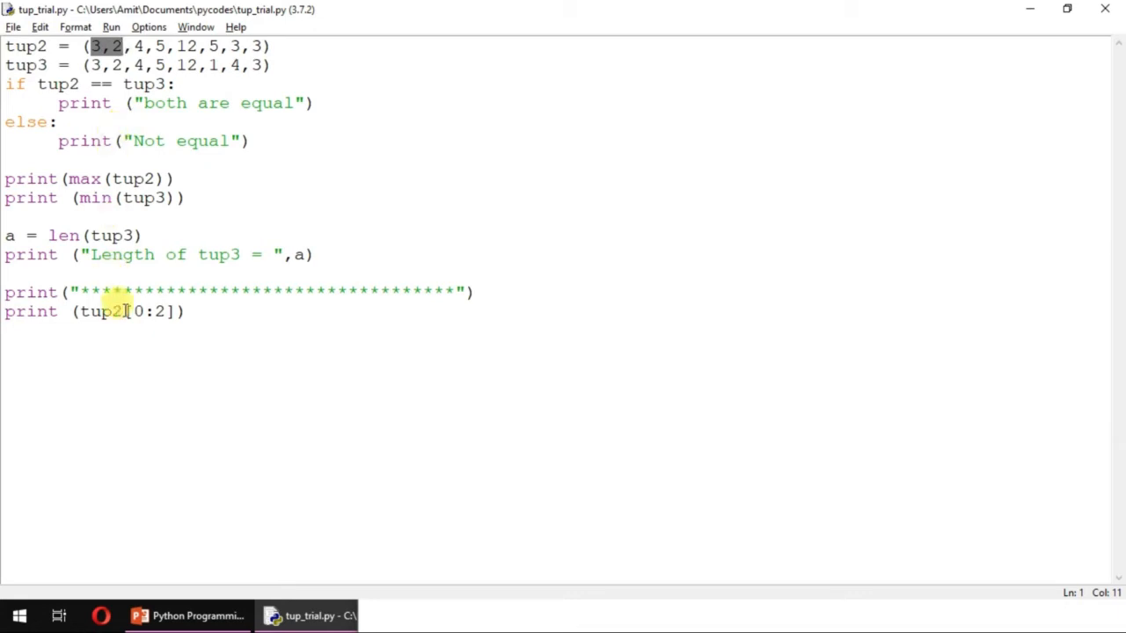
Step: Change the slice to tup2[1:6] and run it, printing (2, 4, 5, 12, 5)
text(1)
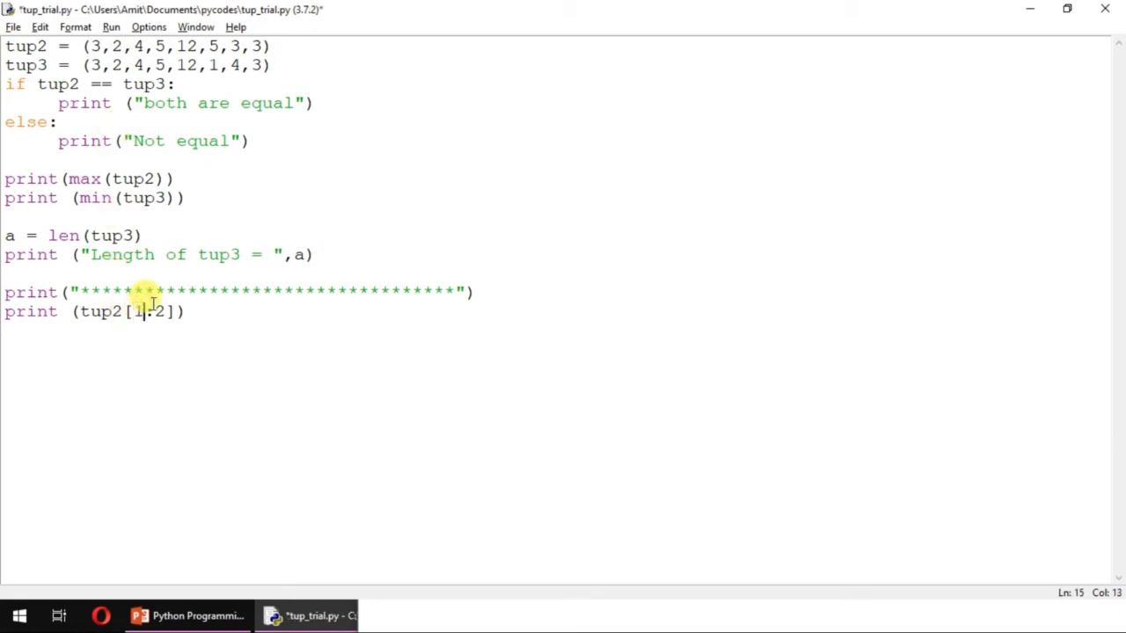
text(6)
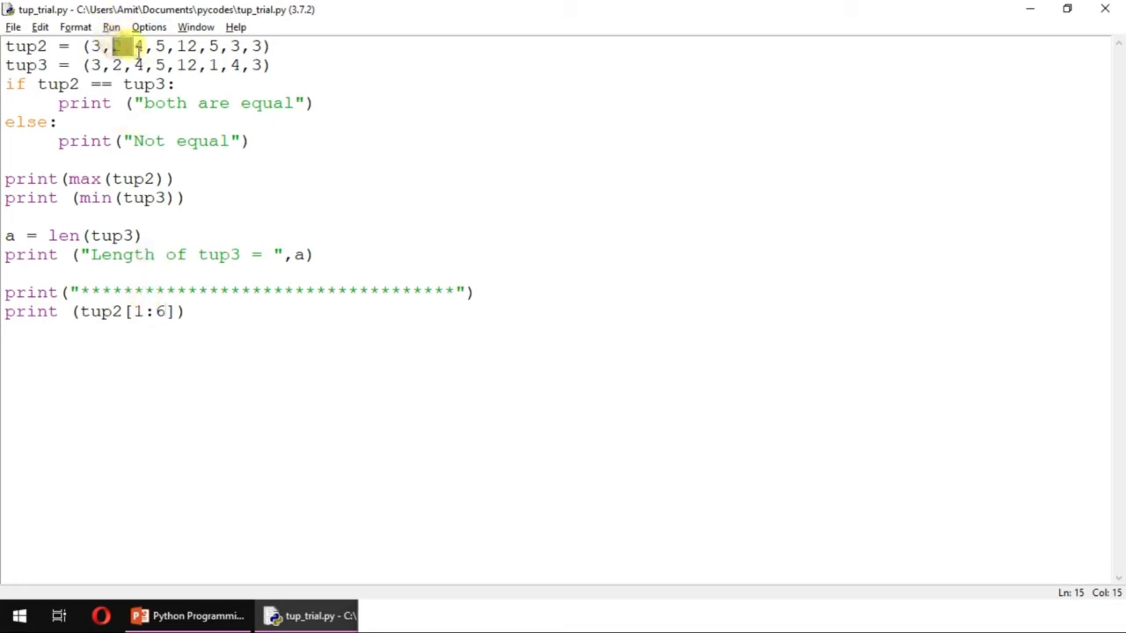
drag(114, 45, 214, 45)
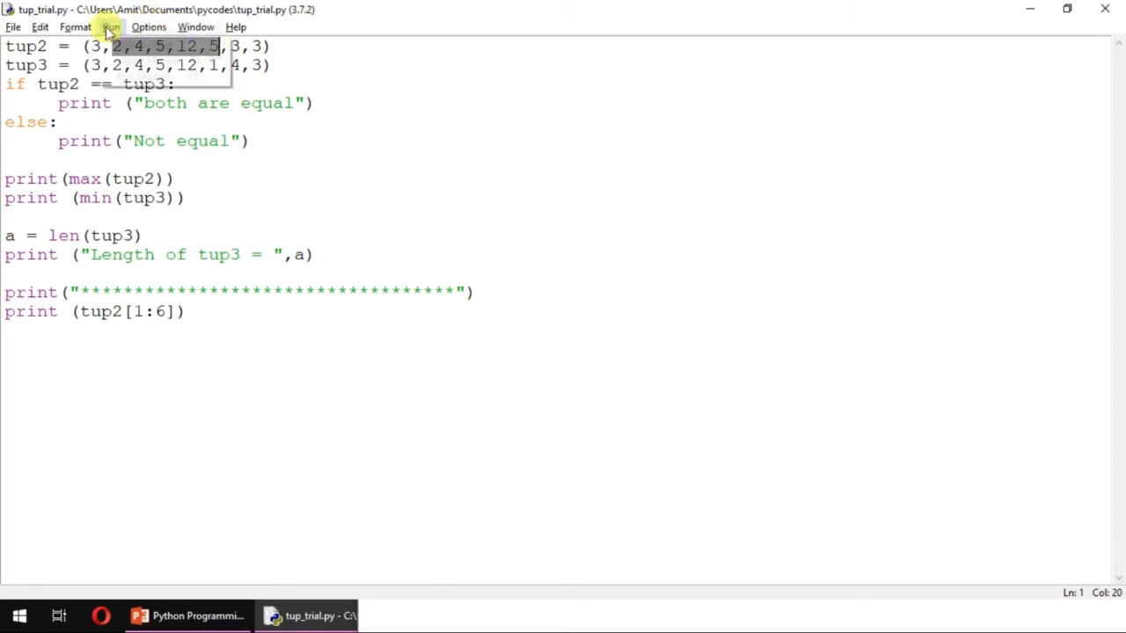
click(111, 26)
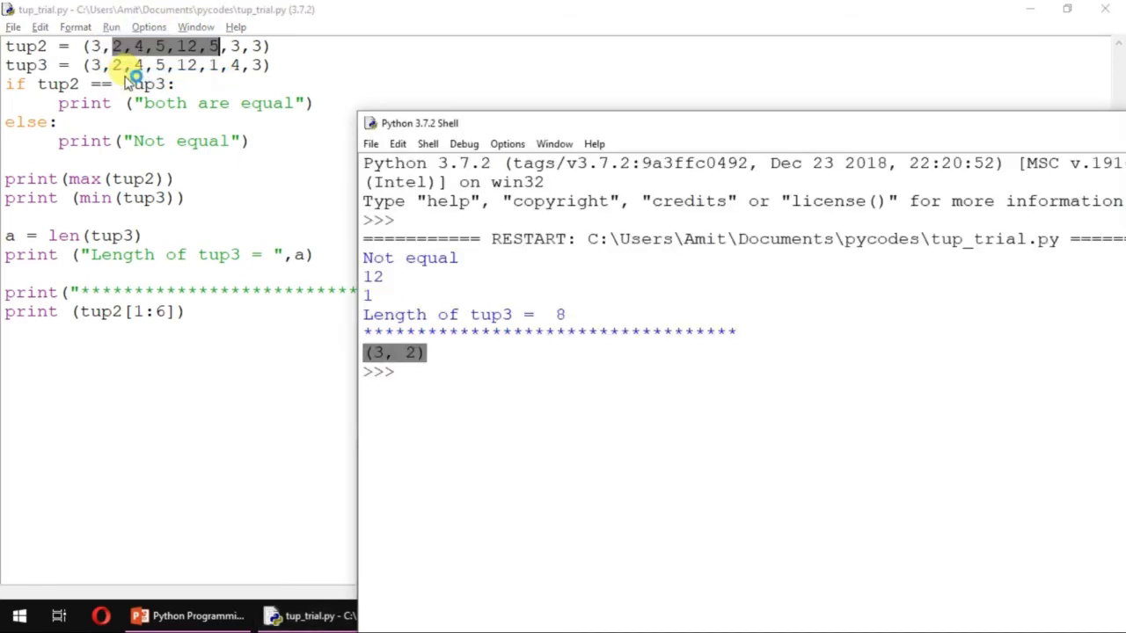
key(F5)
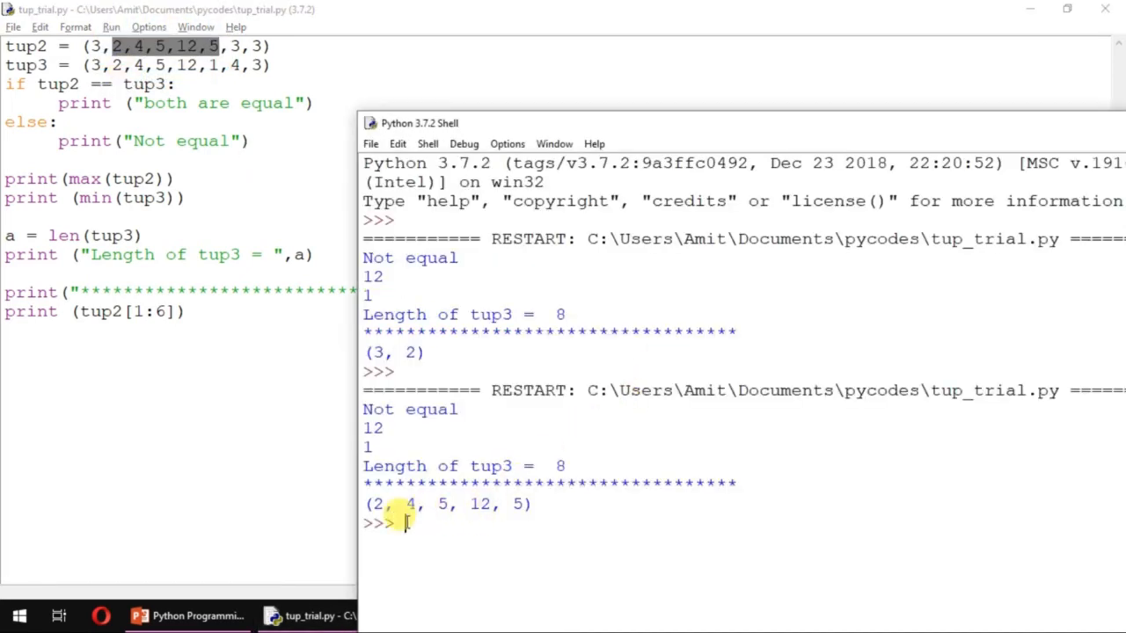
mouse_move(267, 443)
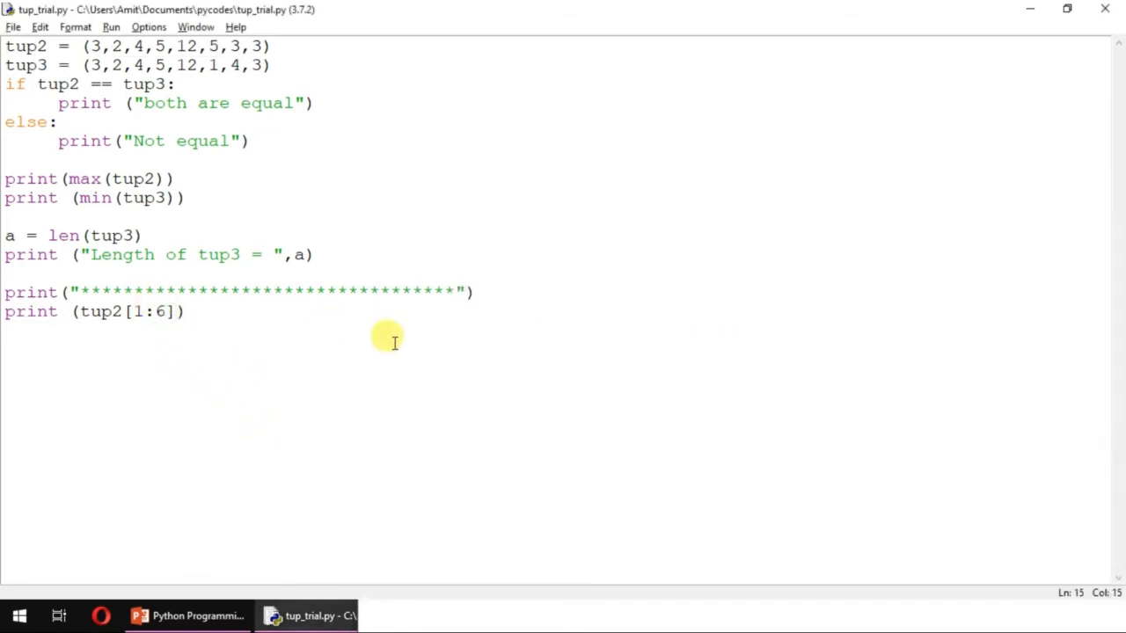
Step: Delete the start index so the slice reads tup2[:6]
key(Backspace)
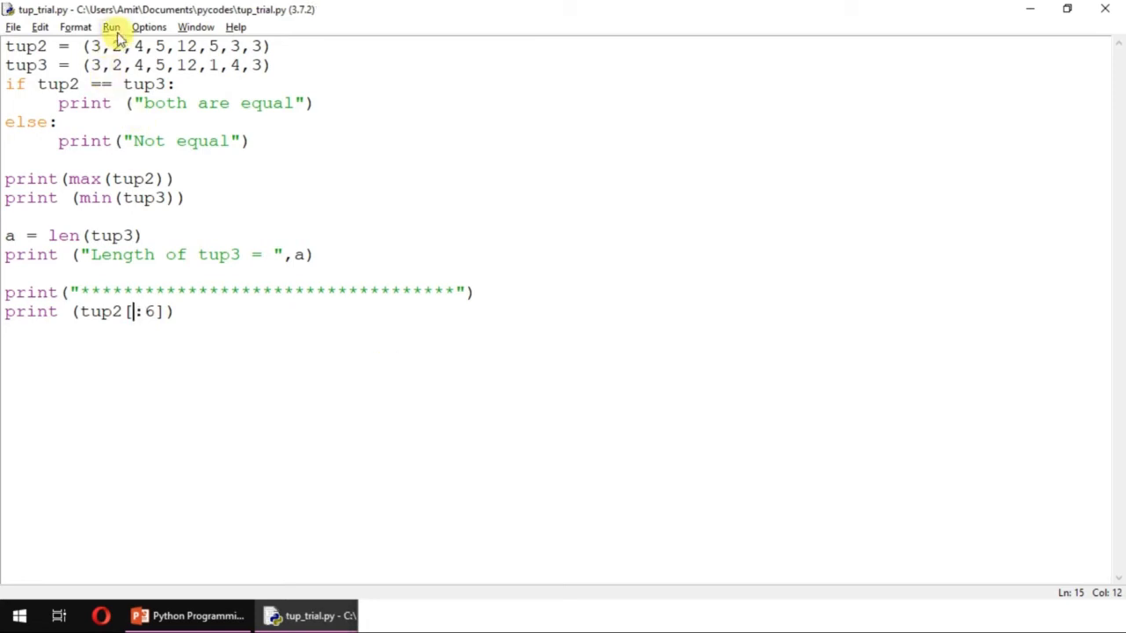
click(111, 27)
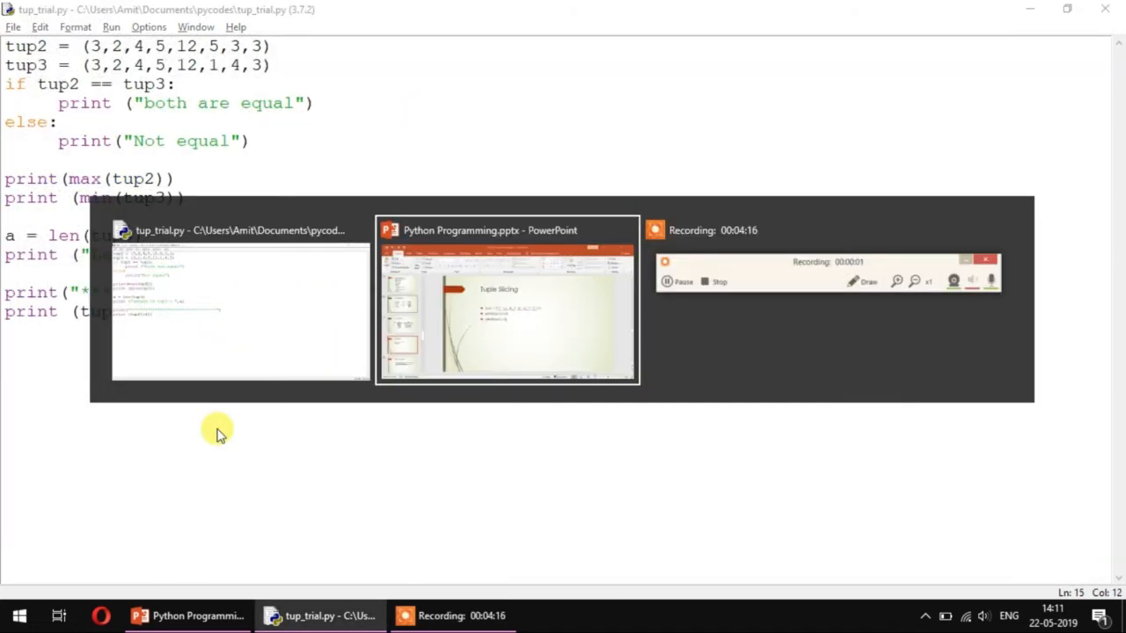
Step: Change the slice to tup2[:-4] and run it, printing (3, 2, 4, 5)
click(506, 299)
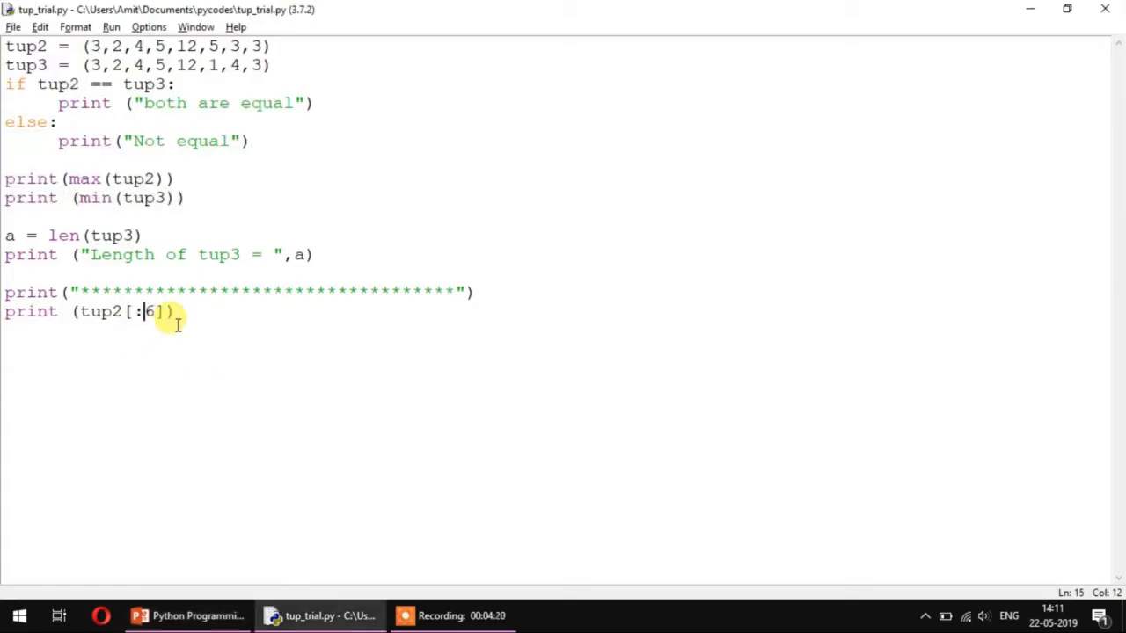
text(-4)
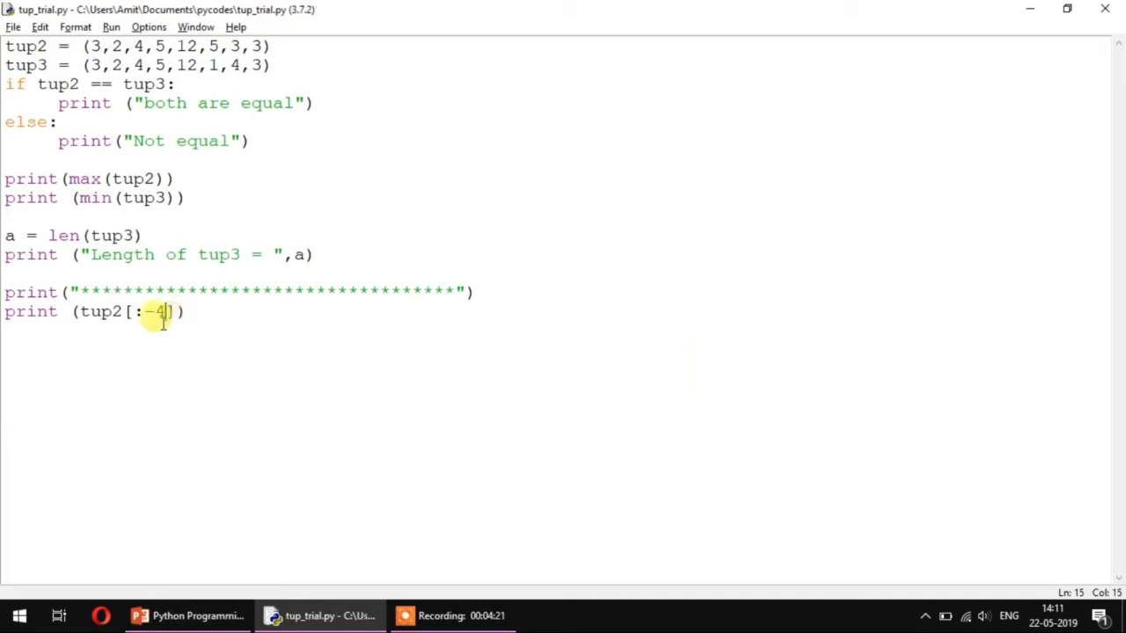
click(111, 26)
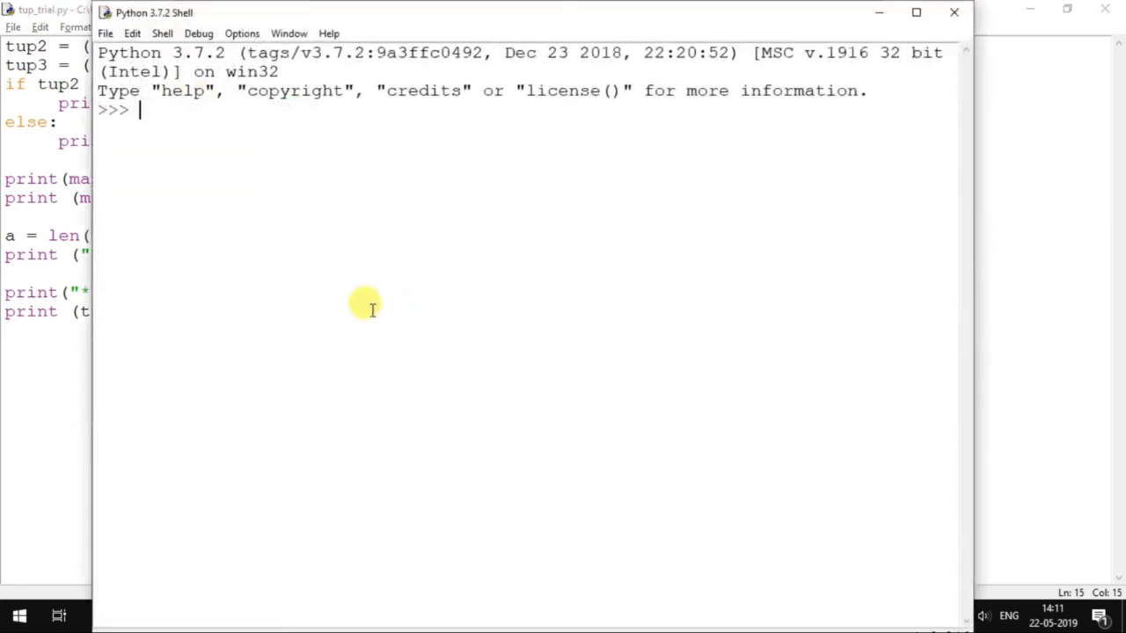
key(F5)
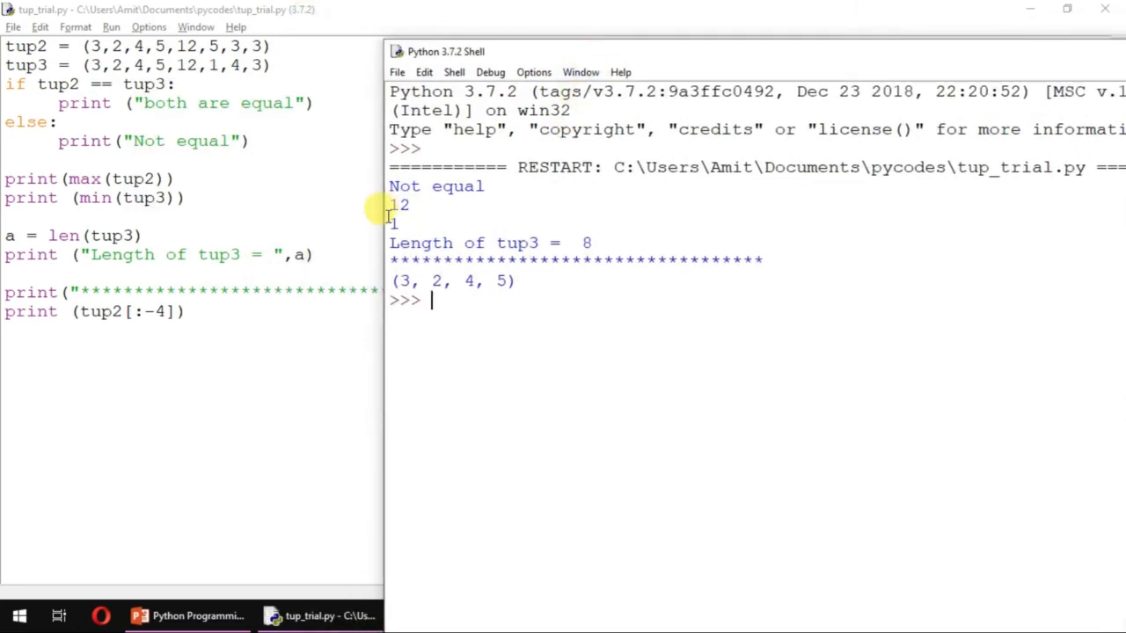
mouse_move(478, 282)
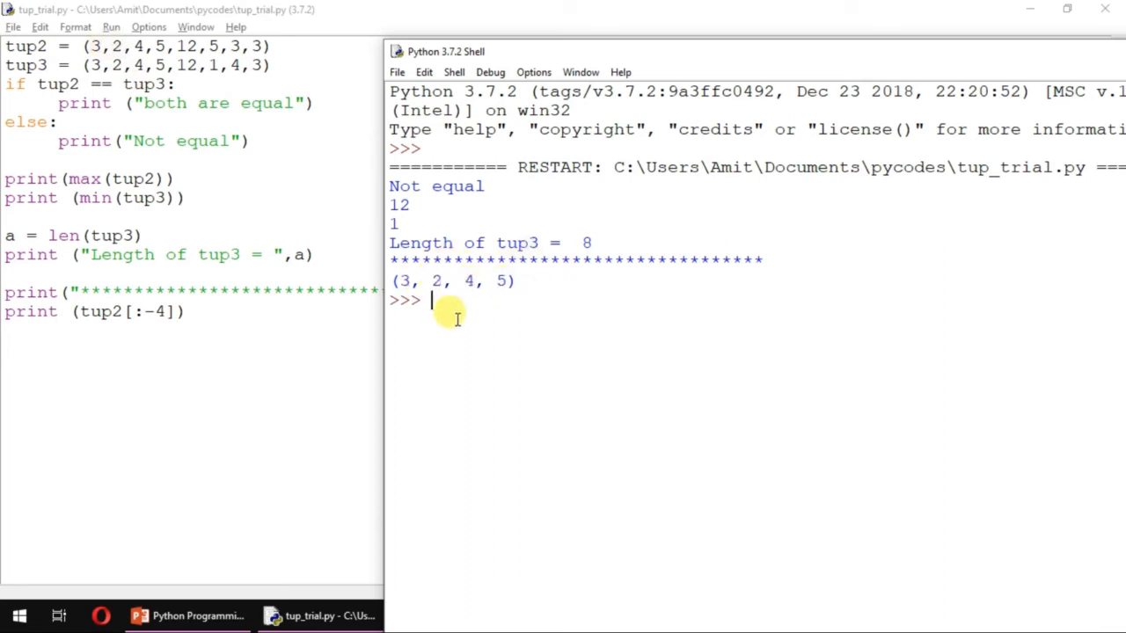
mouse_move(250, 320)
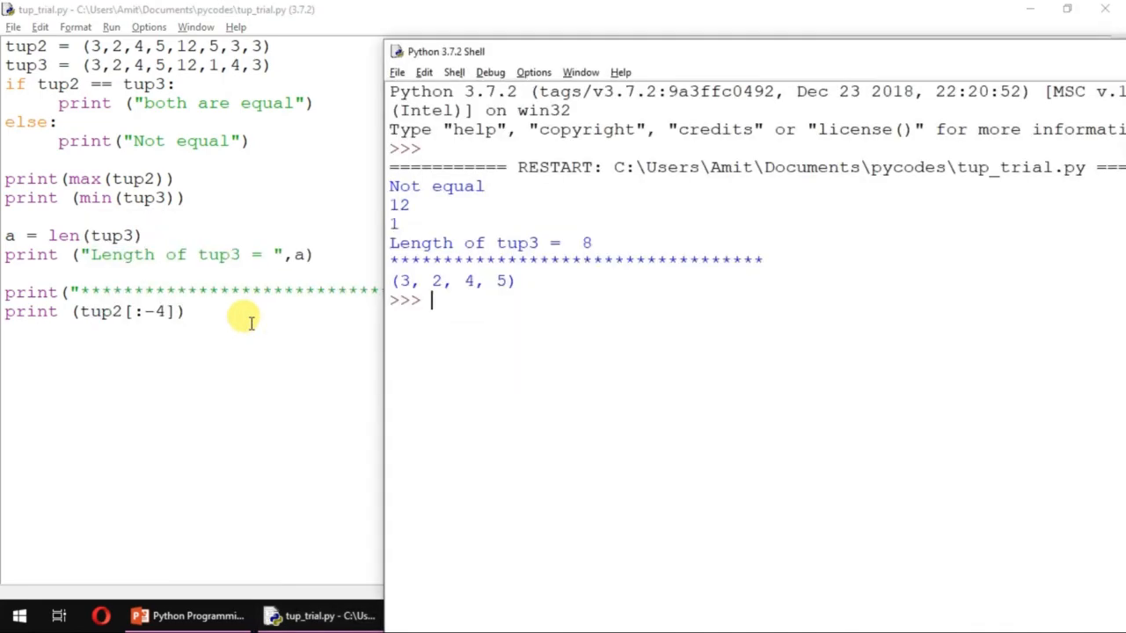
Step: Switch to Python Programming.pptx and show slide 33, Tuple Advantages
click(186, 616)
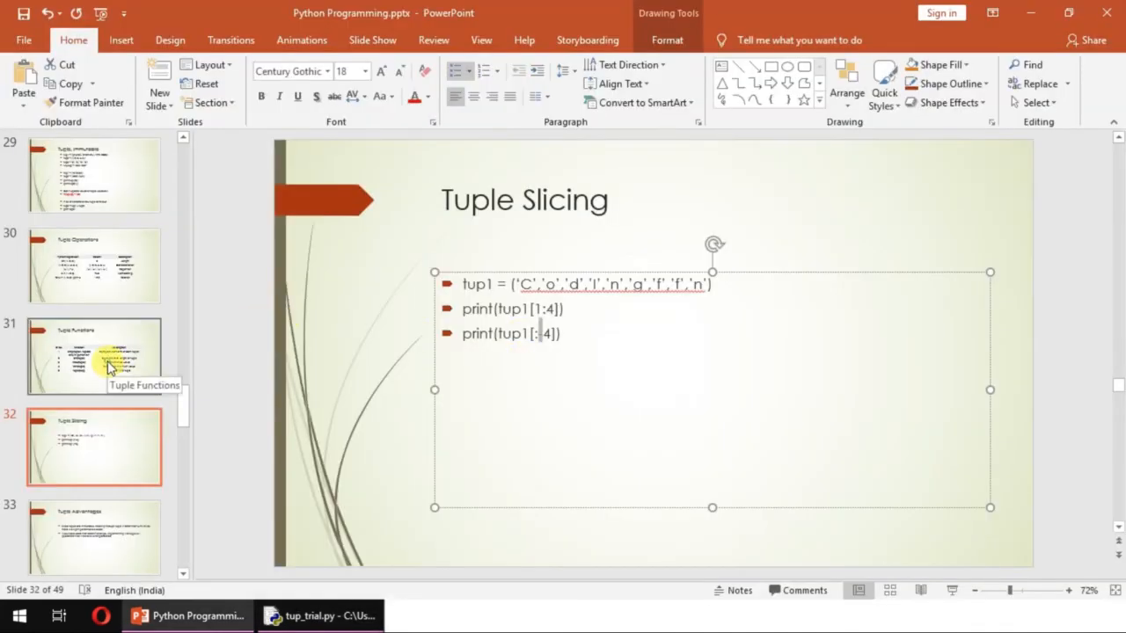
click(95, 356)
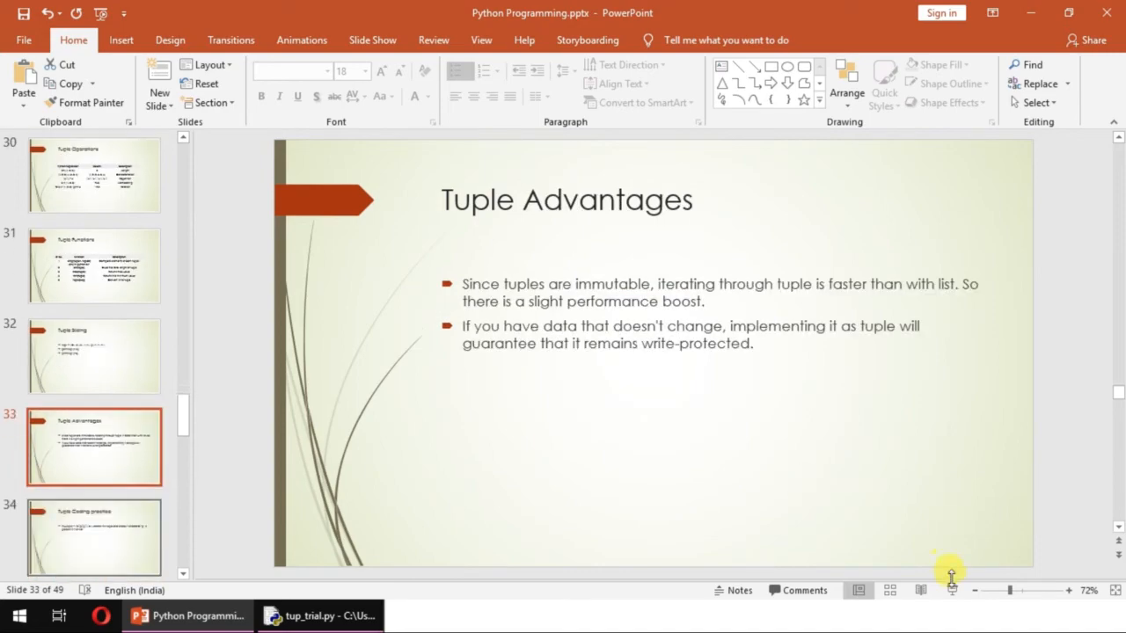
mouse_move(941, 484)
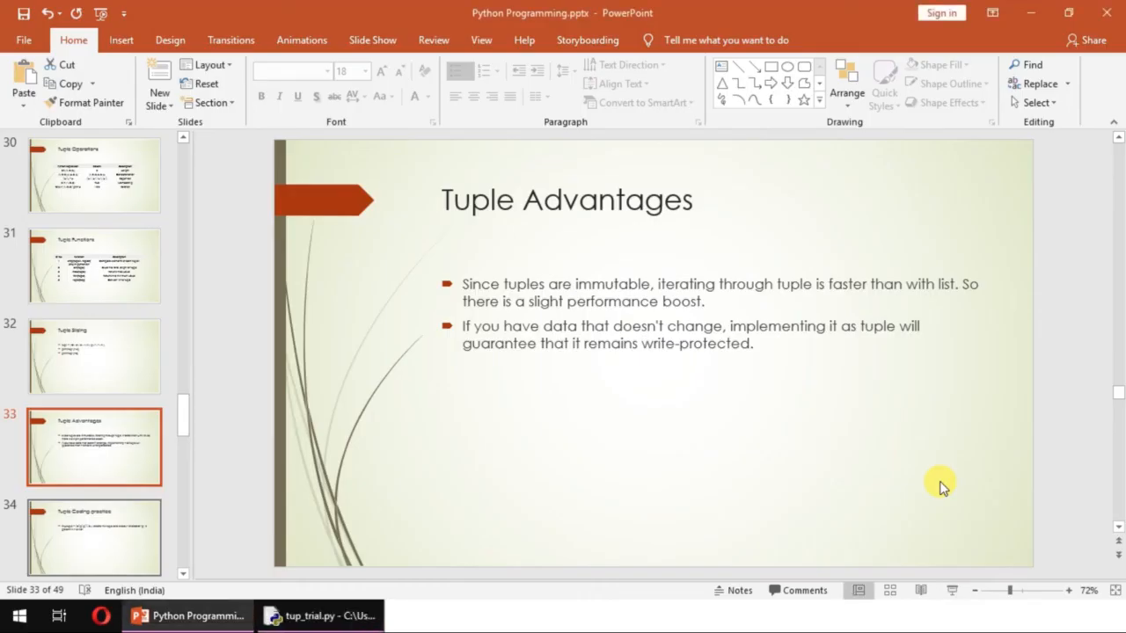
mouse_move(693, 327)
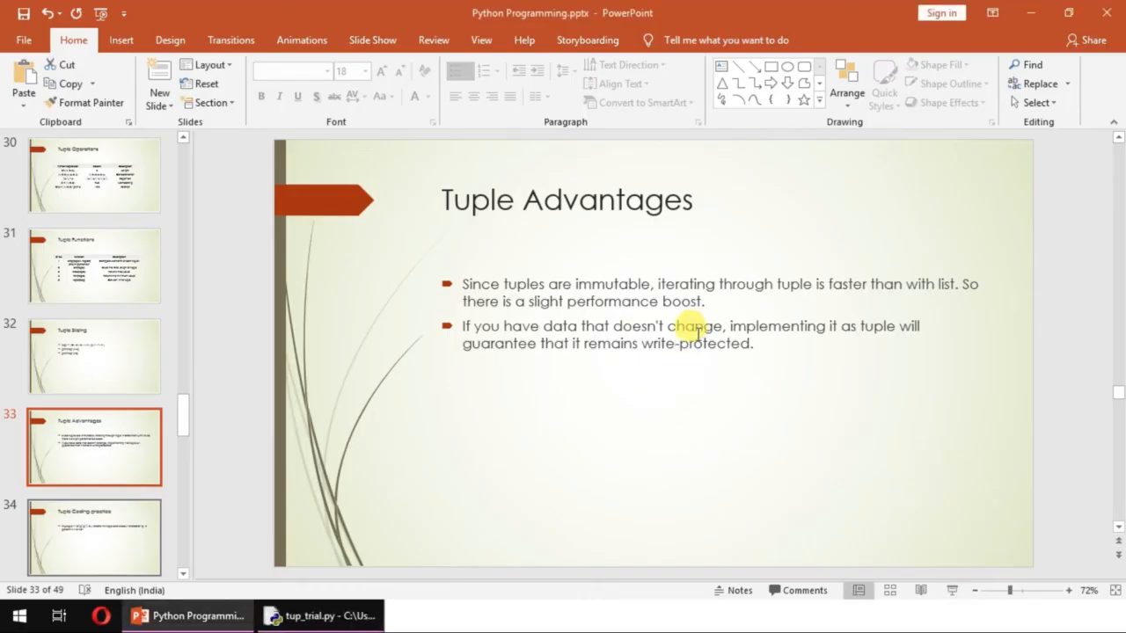